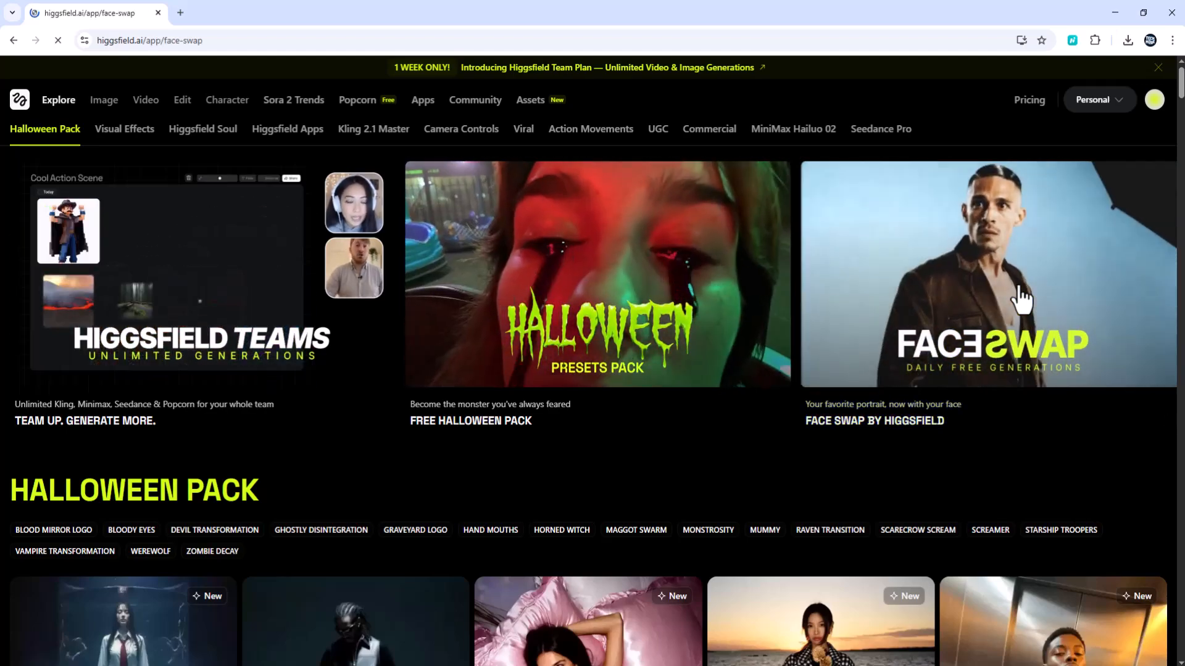
Step: Open the Face Swap by Higgsfield card from the Explore page
{"action": "left_click", "coordinate": [989, 274]}
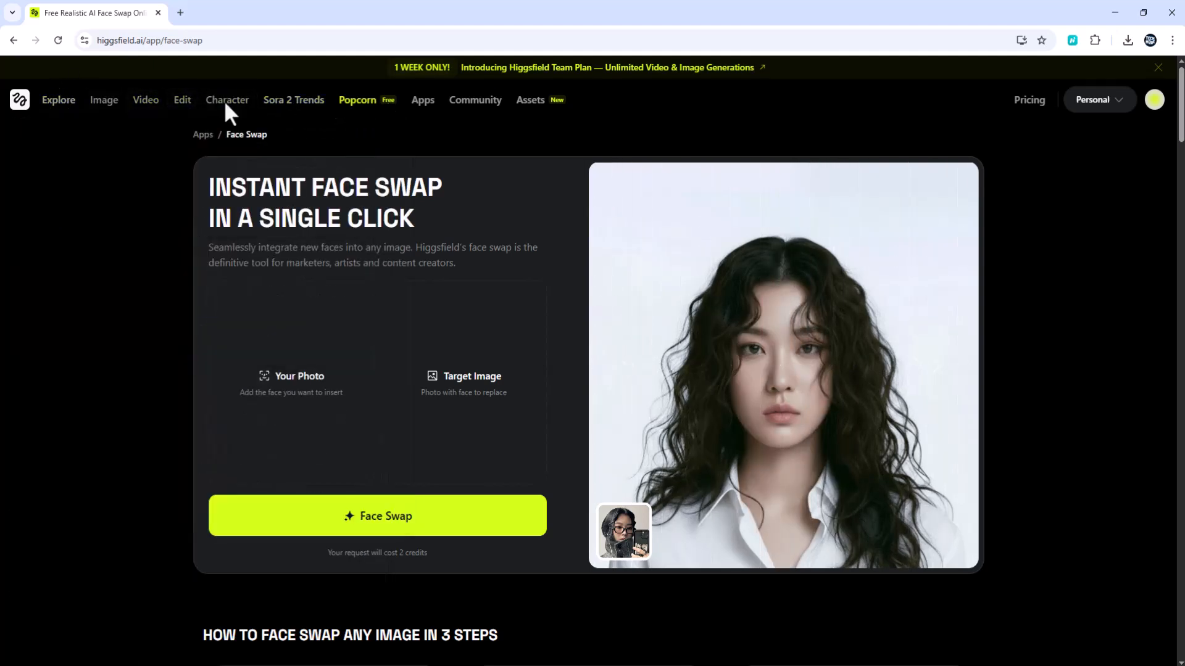
Step: Choose the bearded man's portrait for the Your Photo slot
{"action": "left_click", "coordinate": [182, 100]}
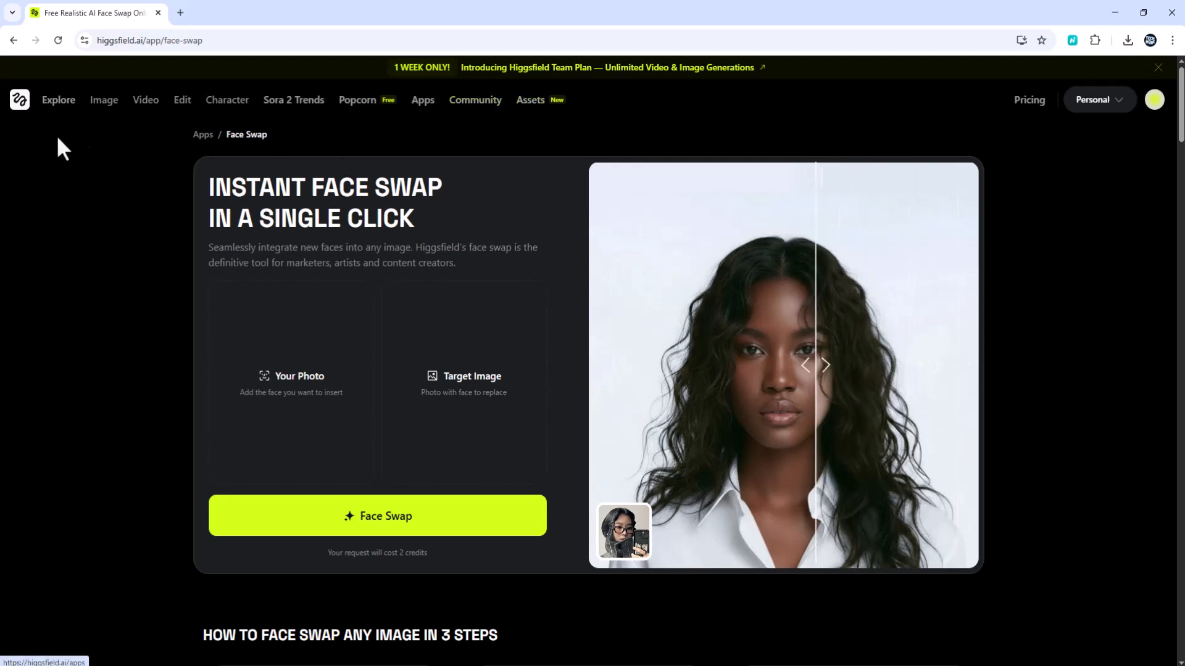
{"action": "left_click", "coordinate": [104, 98]}
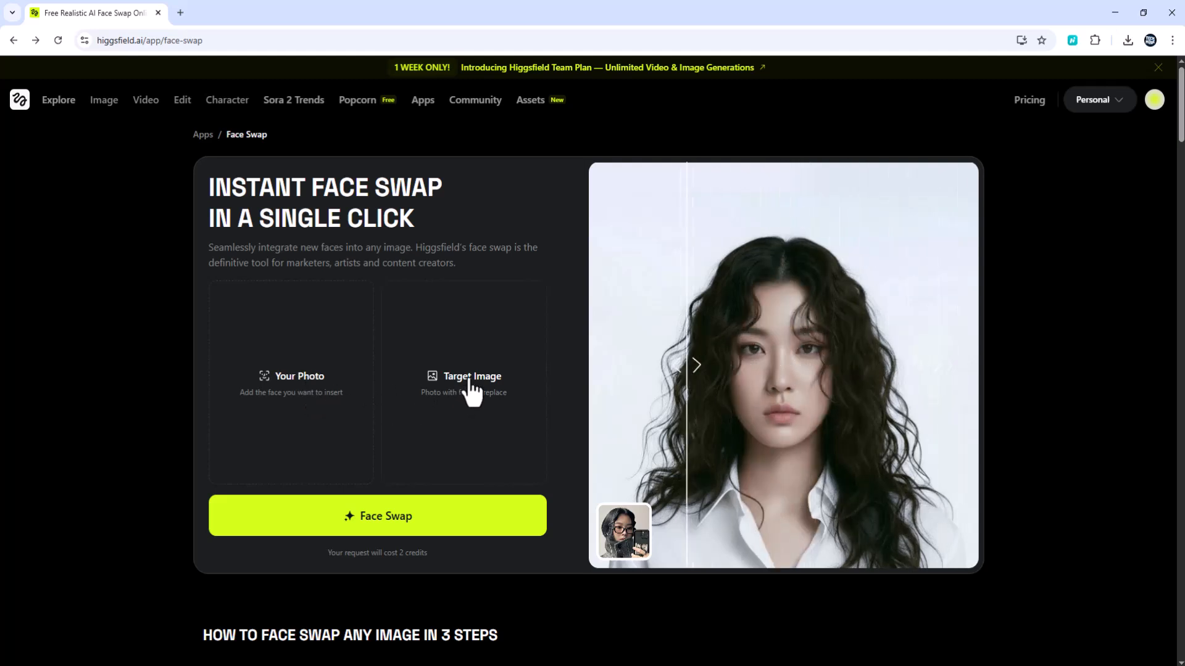
{"action": "left_click", "coordinate": [696, 364]}
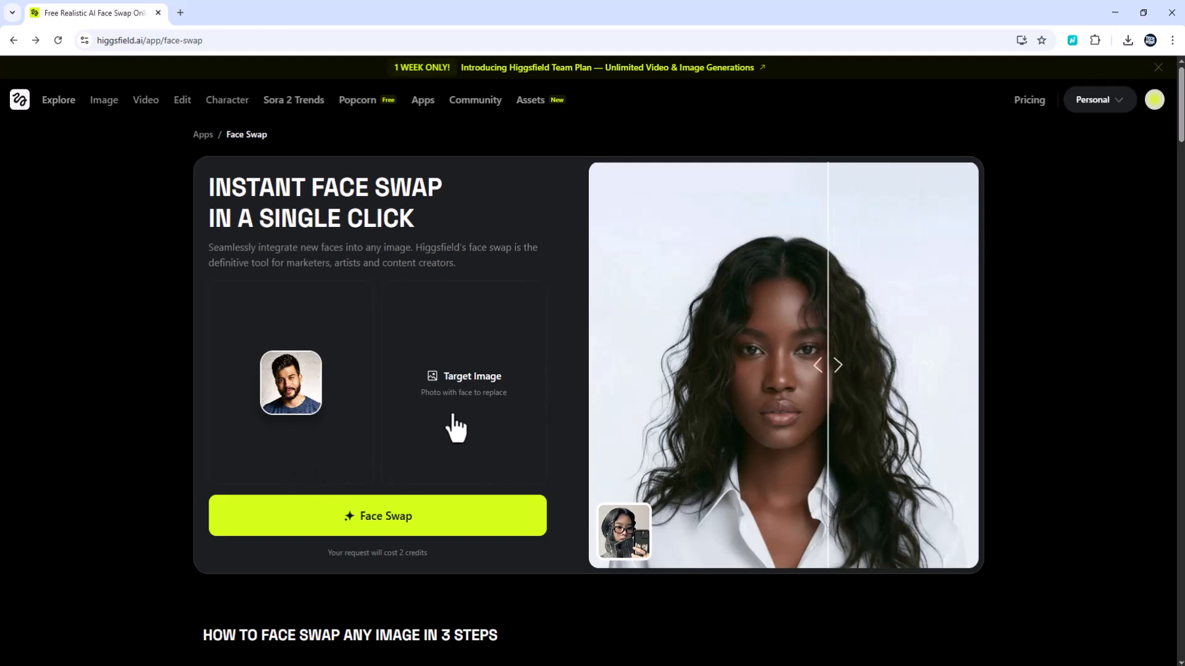
Step: Load the blue-shirt man's photo as Target Image and run Face Swap
{"action": "left_click", "coordinate": [463, 378]}
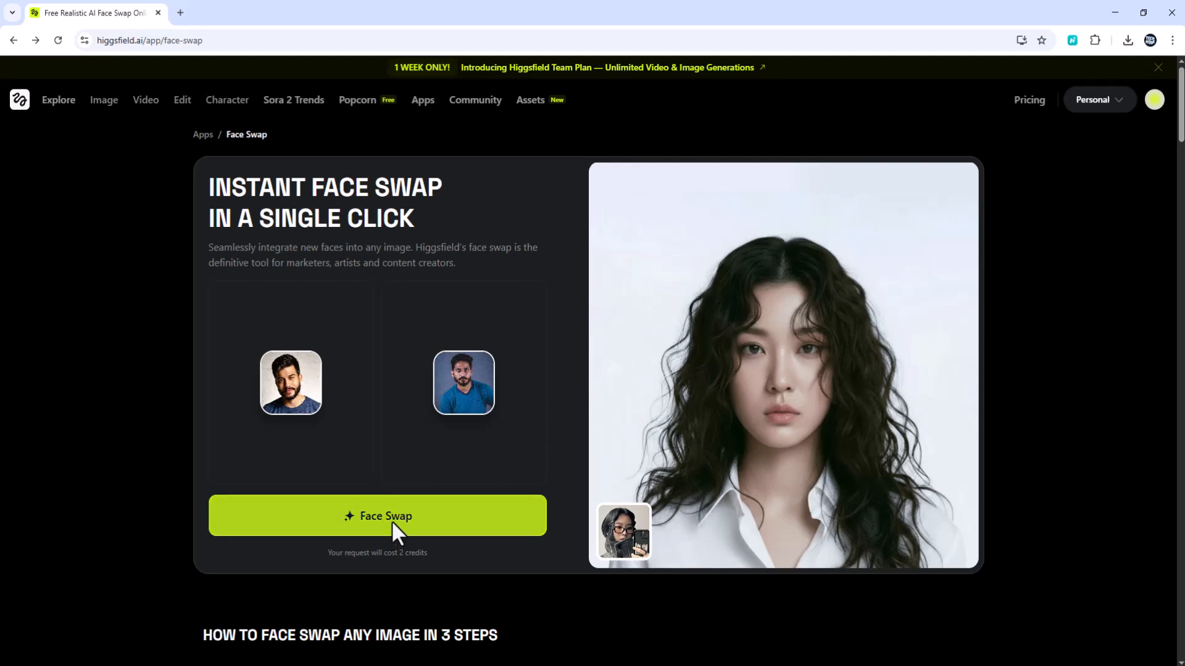
{"action": "left_click", "coordinate": [377, 516]}
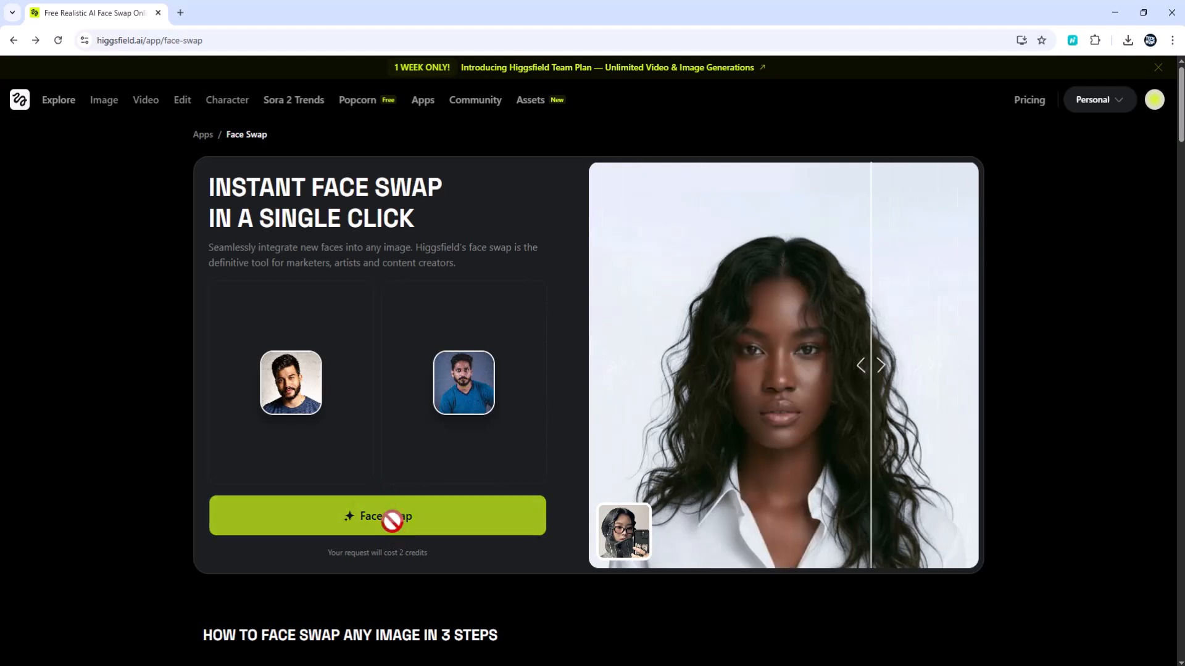
Step: Submit the swap request so it waits in the queue
{"action": "left_click", "coordinate": [377, 516]}
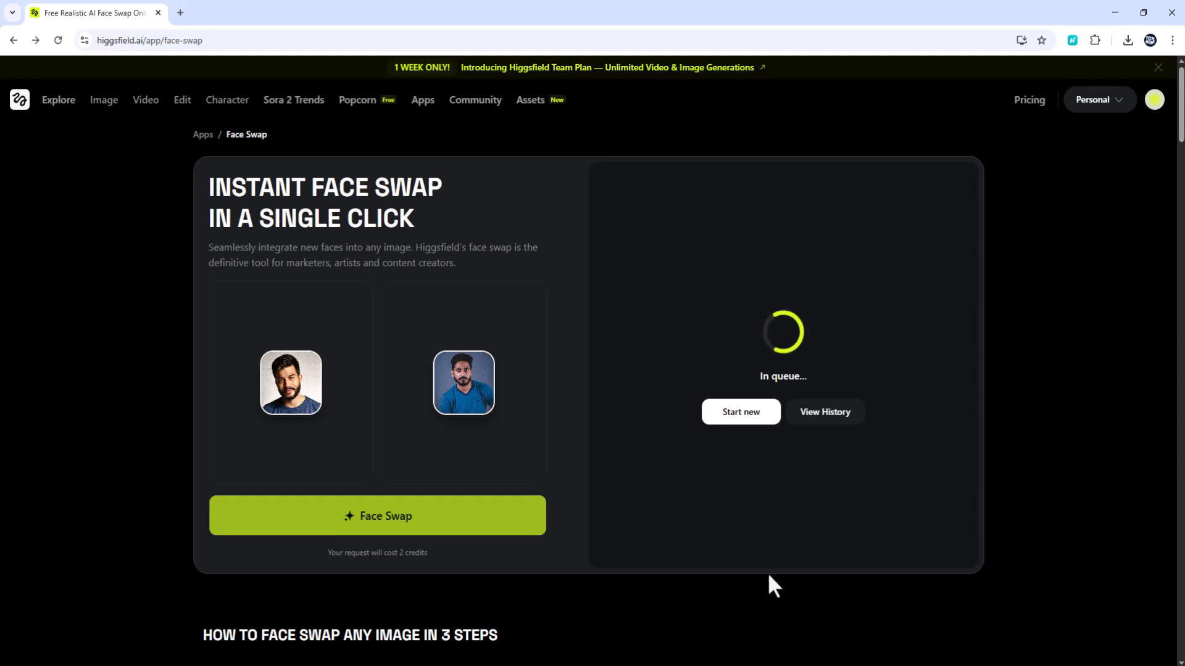
{"action": "mouse_move", "coordinate": [495, 368]}
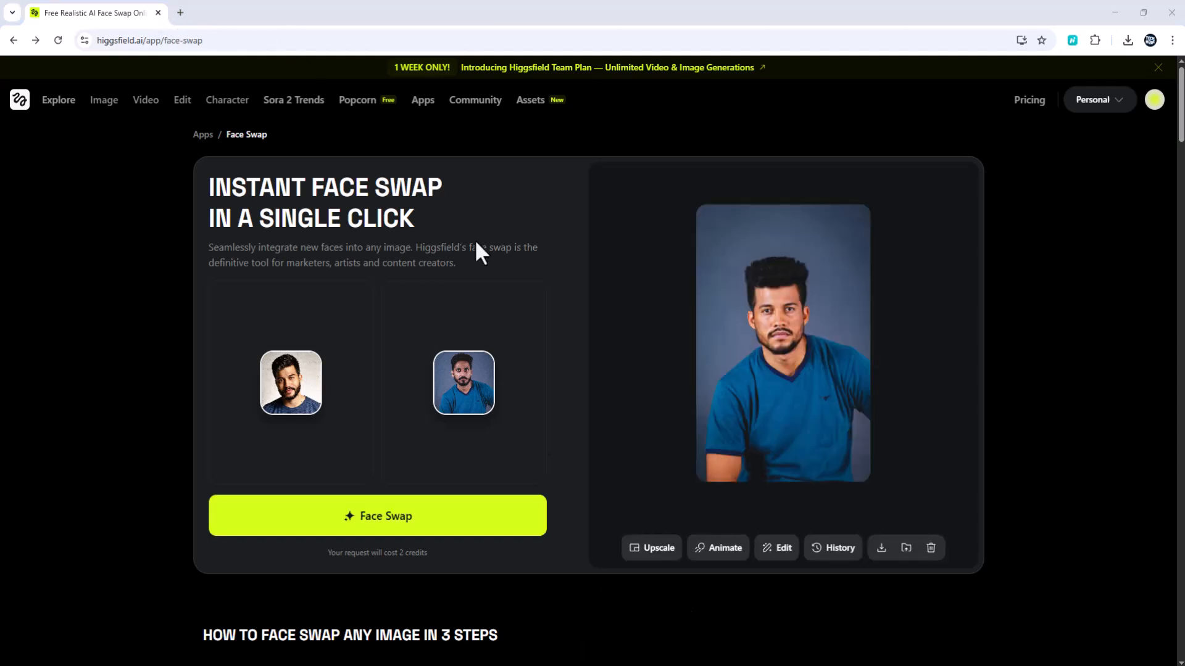
{"action": "mouse_move", "coordinate": [346, 435]}
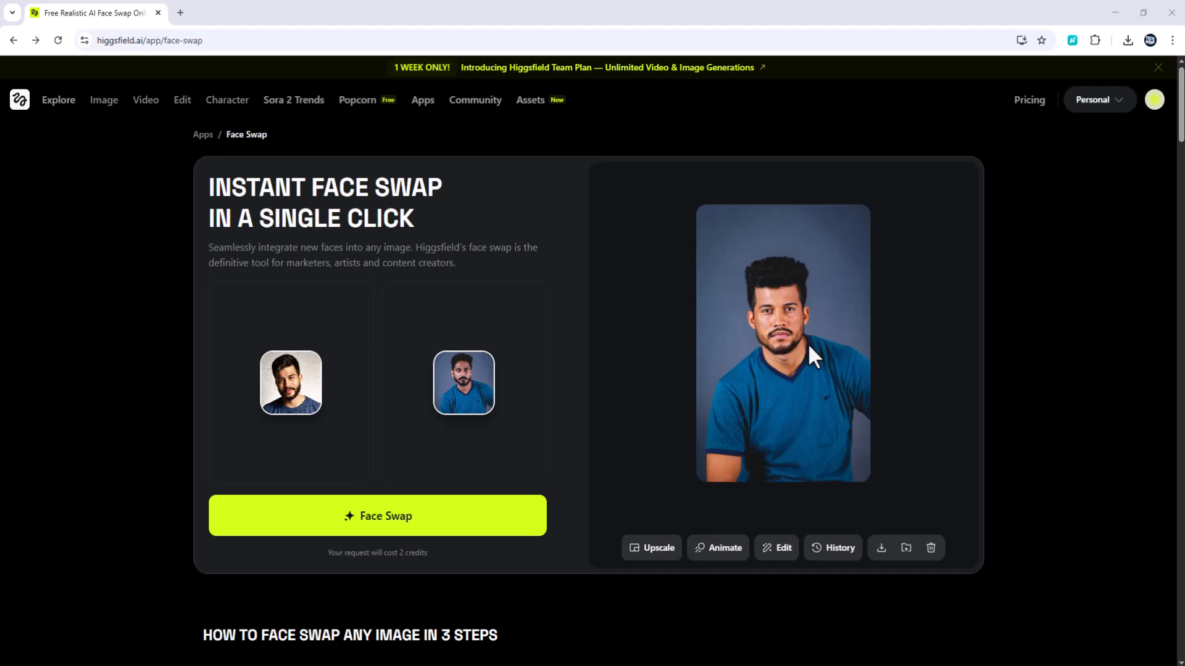
{"action": "mouse_move", "coordinate": [799, 370]}
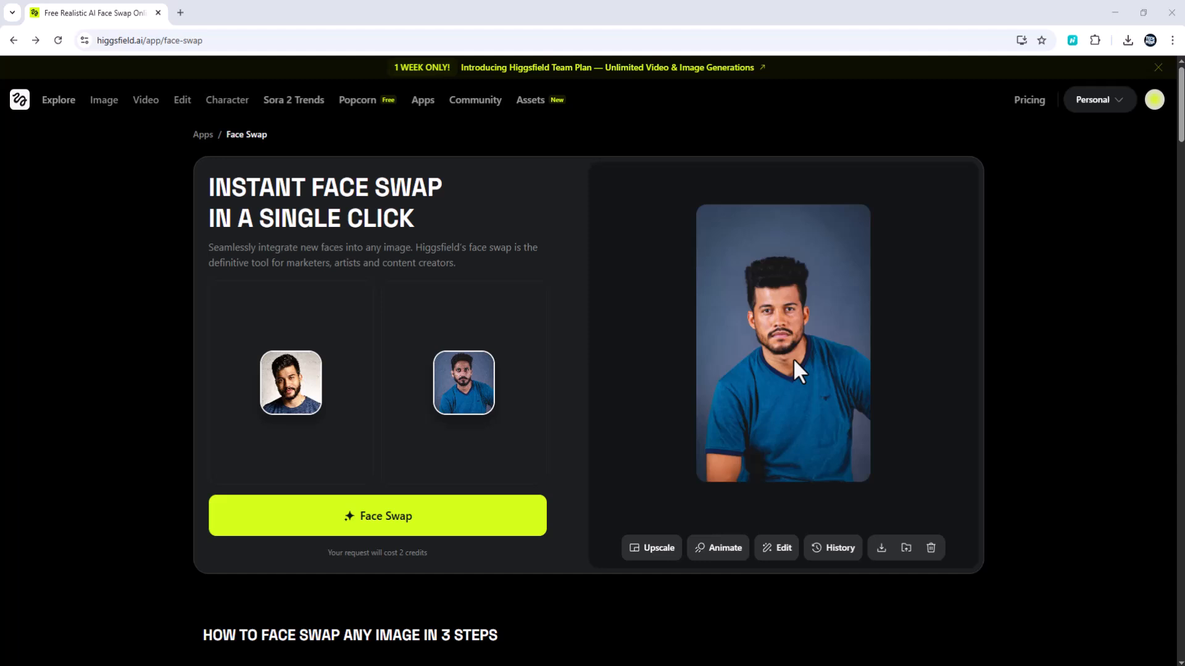
{"action": "mouse_move", "coordinate": [654, 499]}
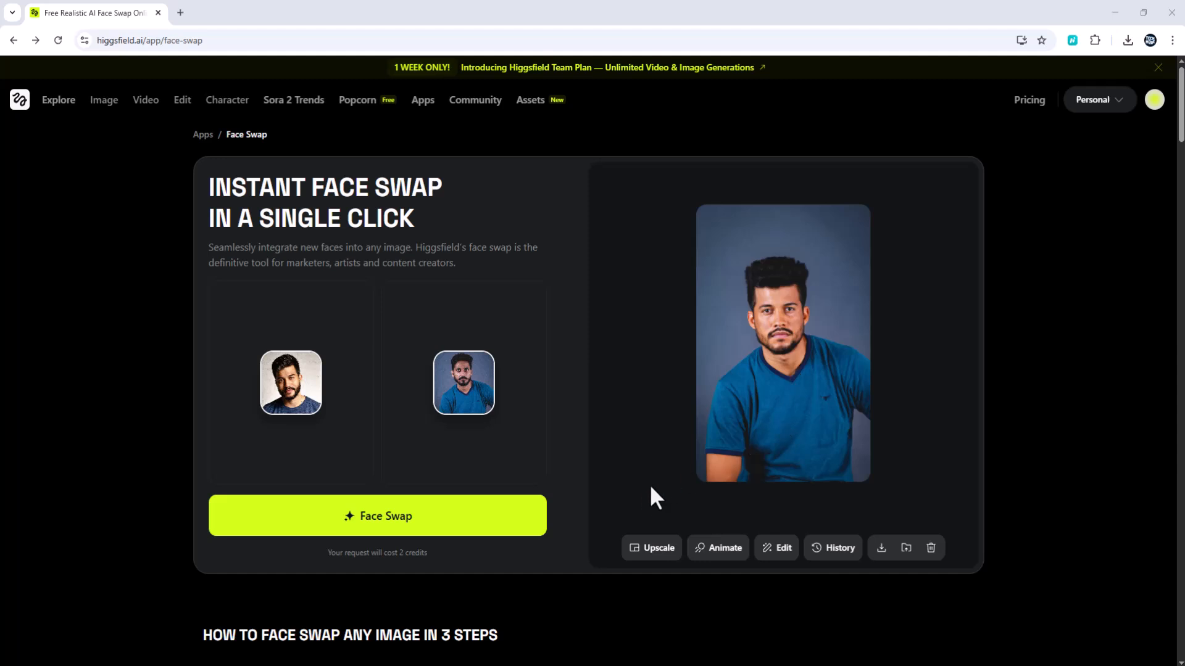
{"action": "mouse_move", "coordinate": [666, 499]}
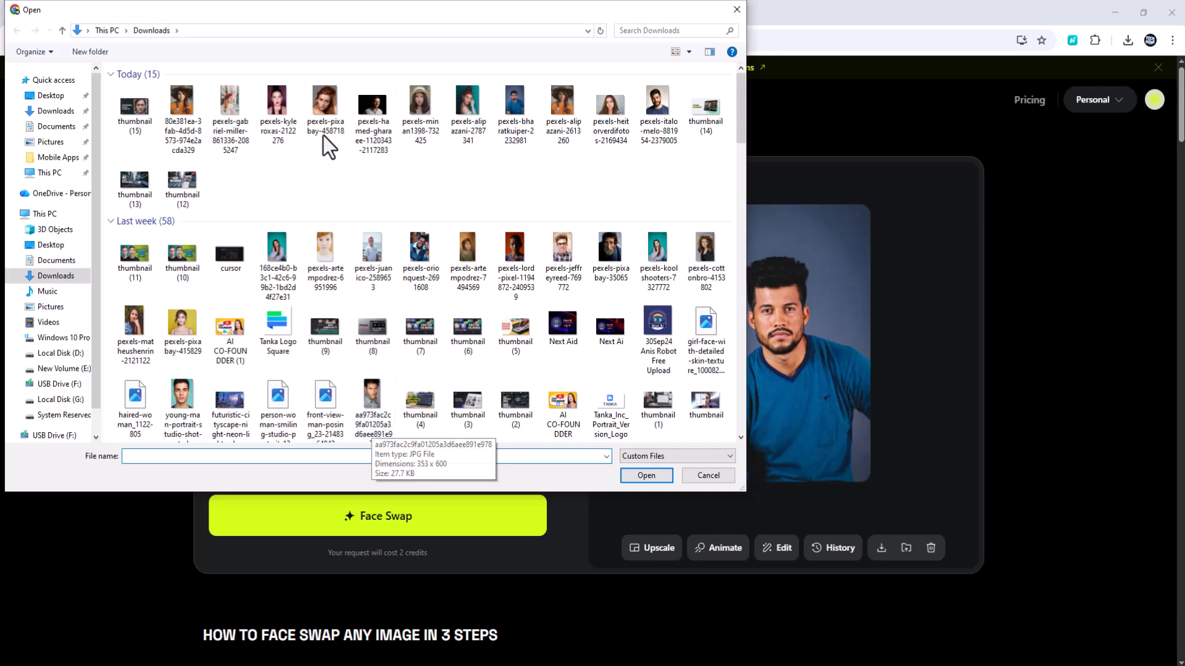
Step: Swap the red-lipped woman's face onto the teal-background portrait
{"action": "left_click", "coordinate": [645, 475]}
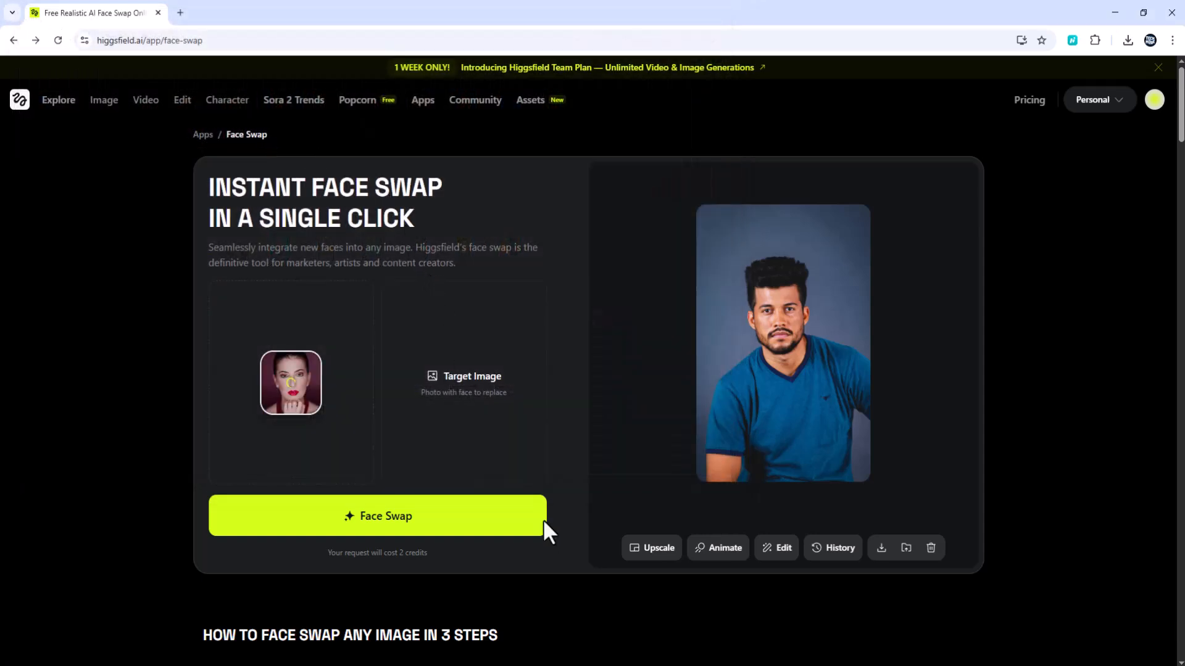
{"action": "left_click", "coordinate": [463, 384]}
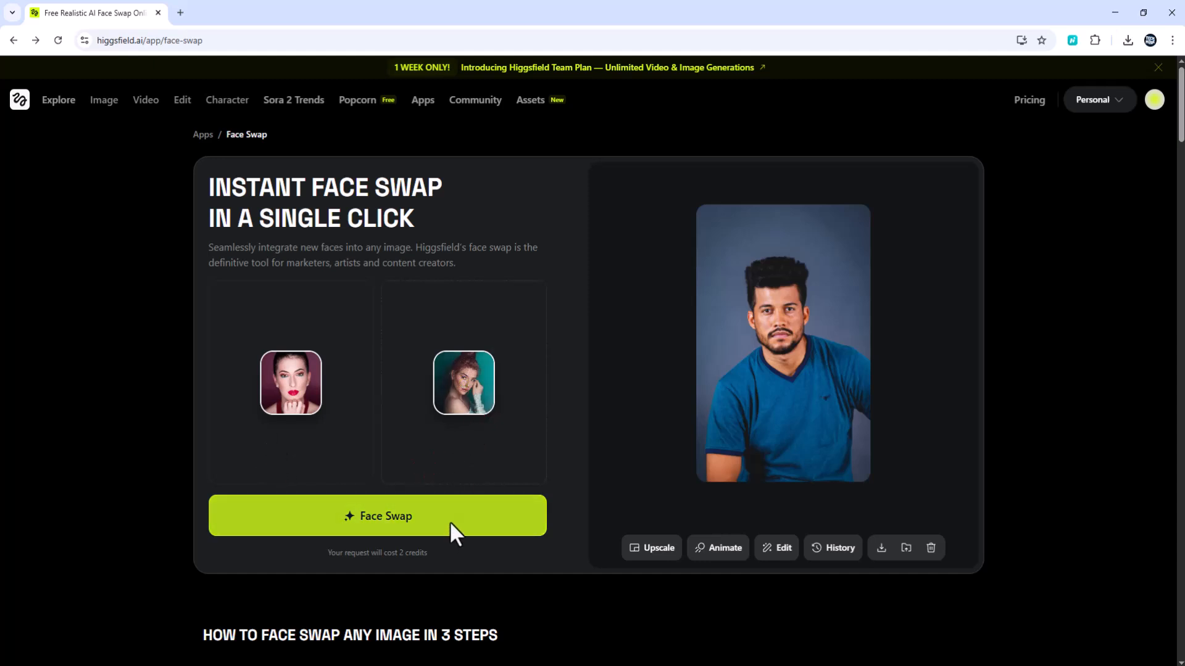
{"action": "left_click", "coordinate": [377, 516]}
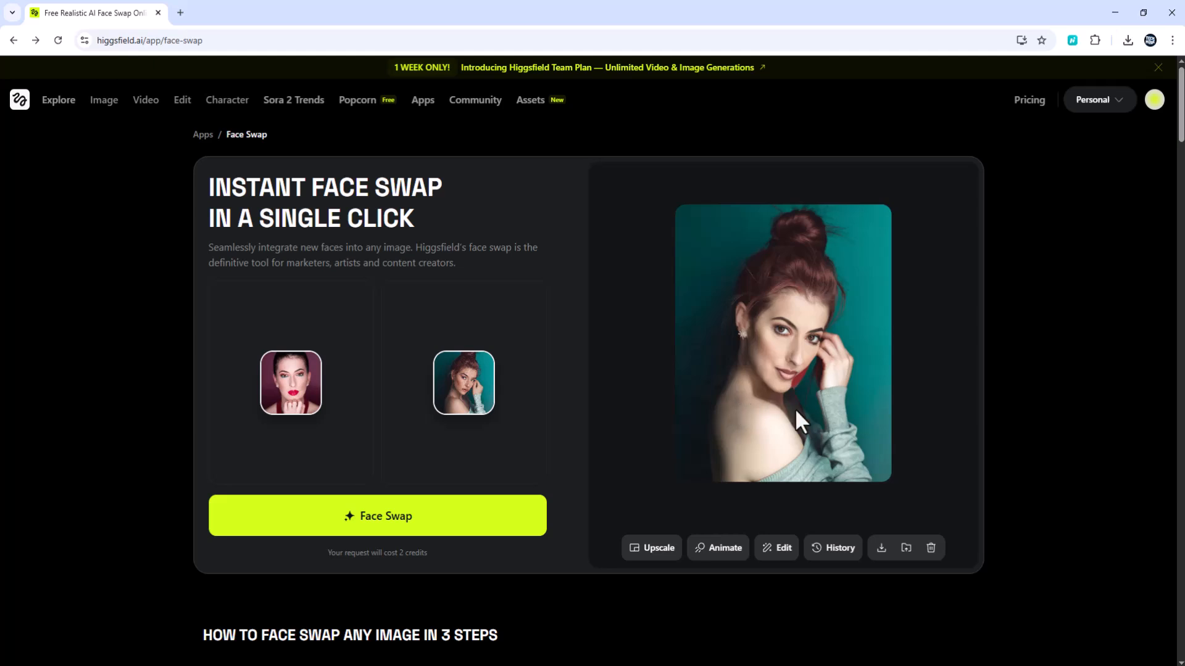
{"action": "mouse_move", "coordinate": [735, 461]}
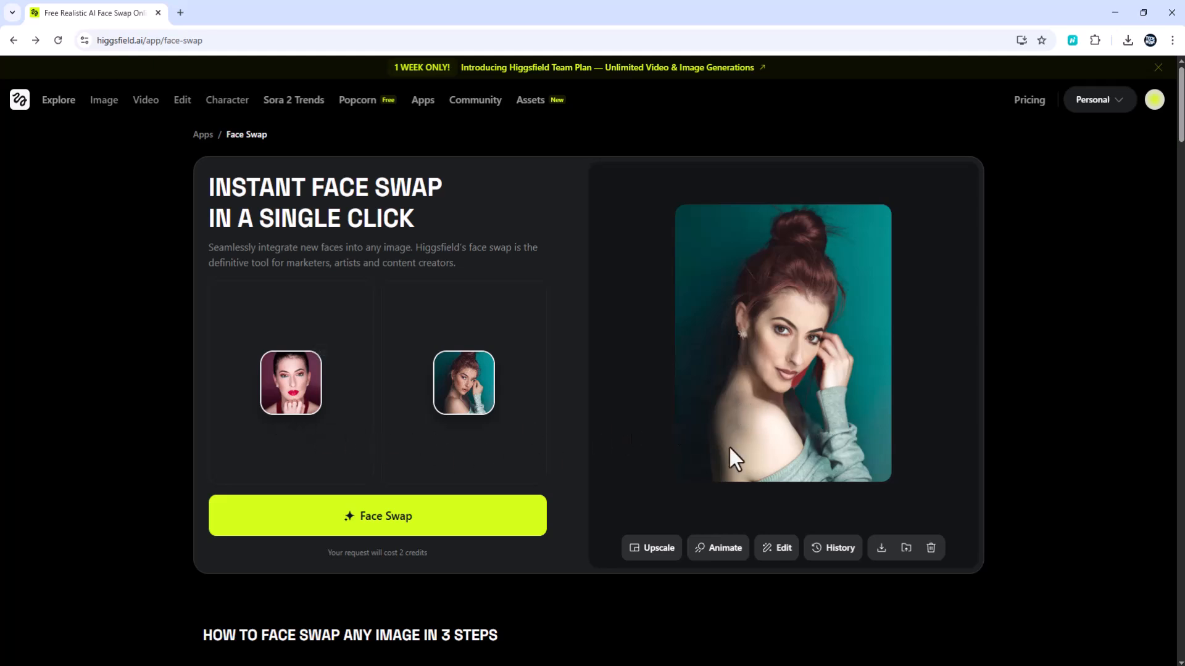
{"action": "mouse_move", "coordinate": [668, 534]}
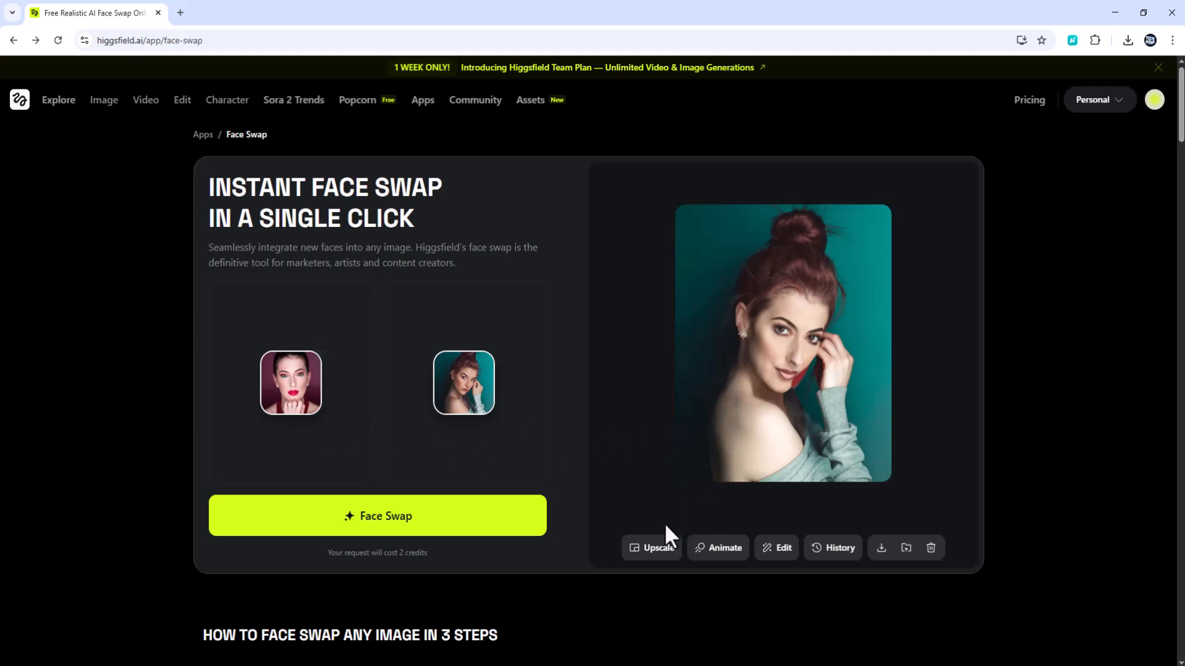
{"action": "mouse_move", "coordinate": [325, 363]}
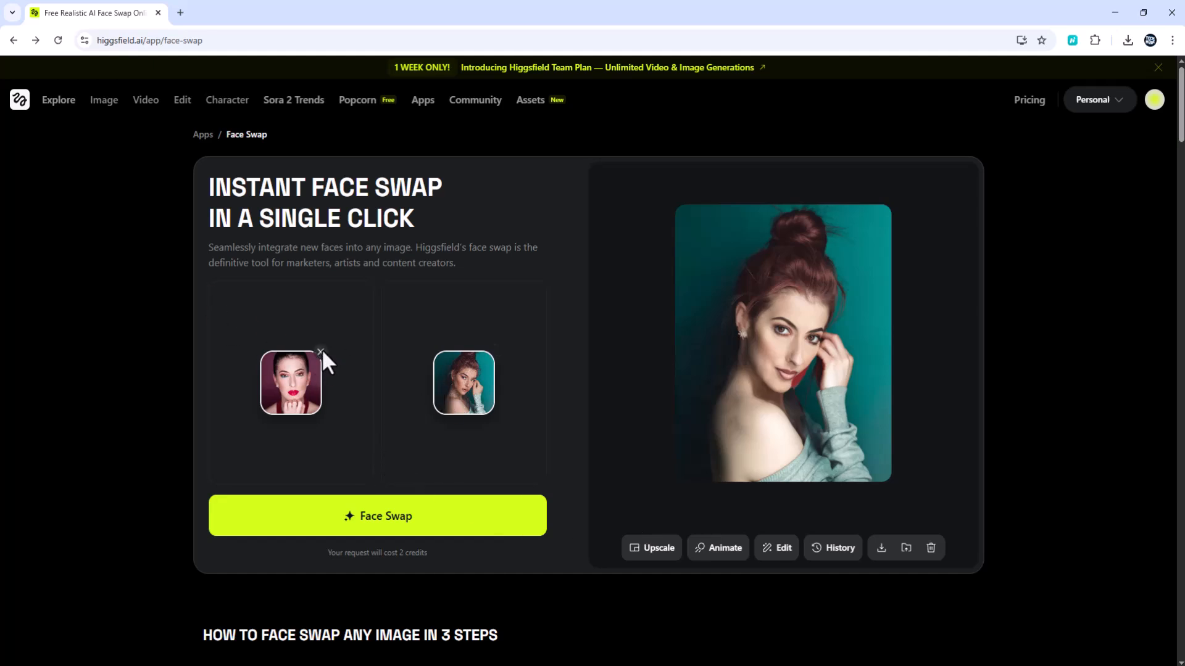
Step: Replace the face photo, add the sci-fi still as target, and run the swap
{"action": "left_click", "coordinate": [319, 353]}
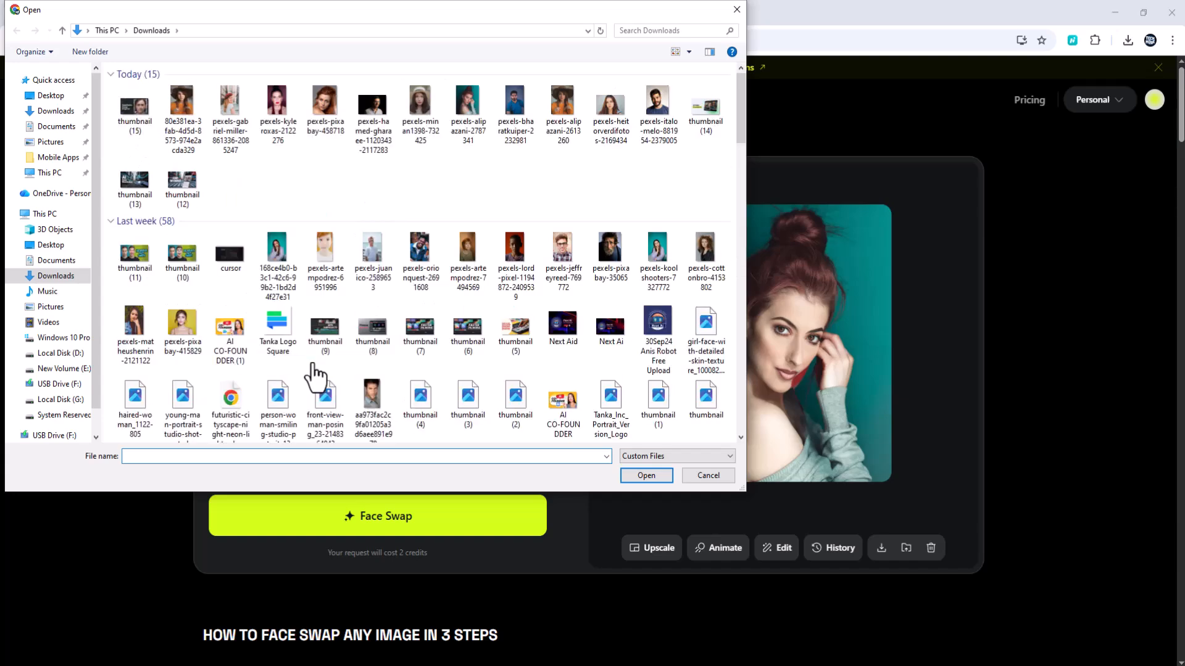
{"action": "mouse_move", "coordinate": [324, 326]}
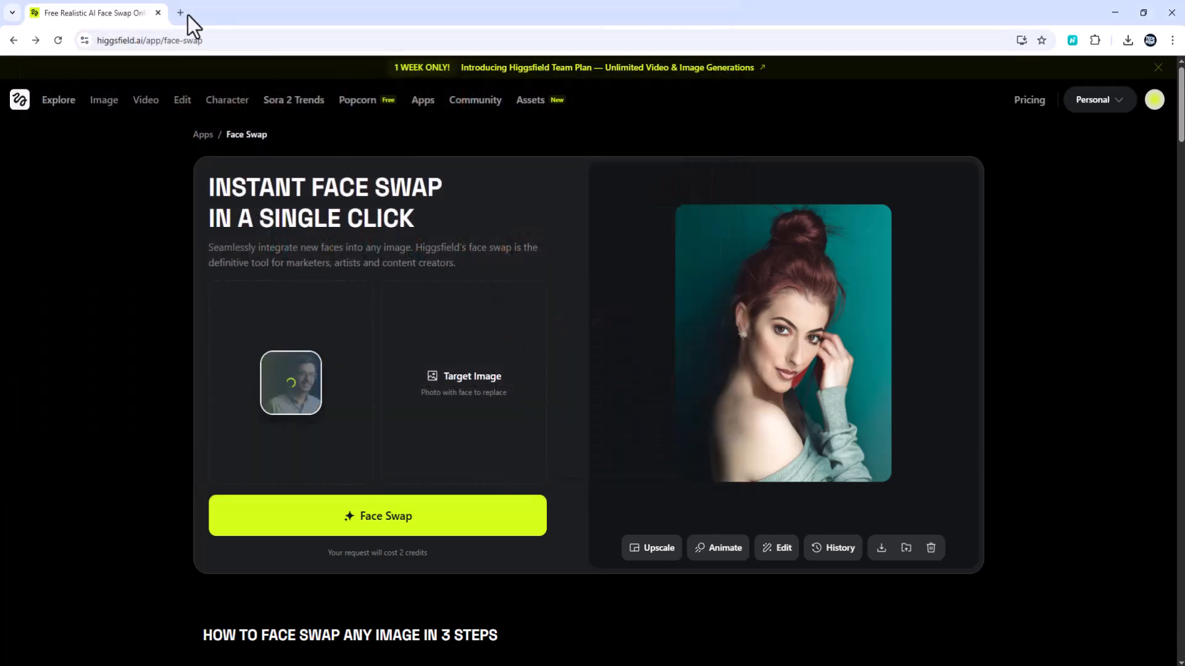
{"action": "left_click", "coordinate": [464, 376]}
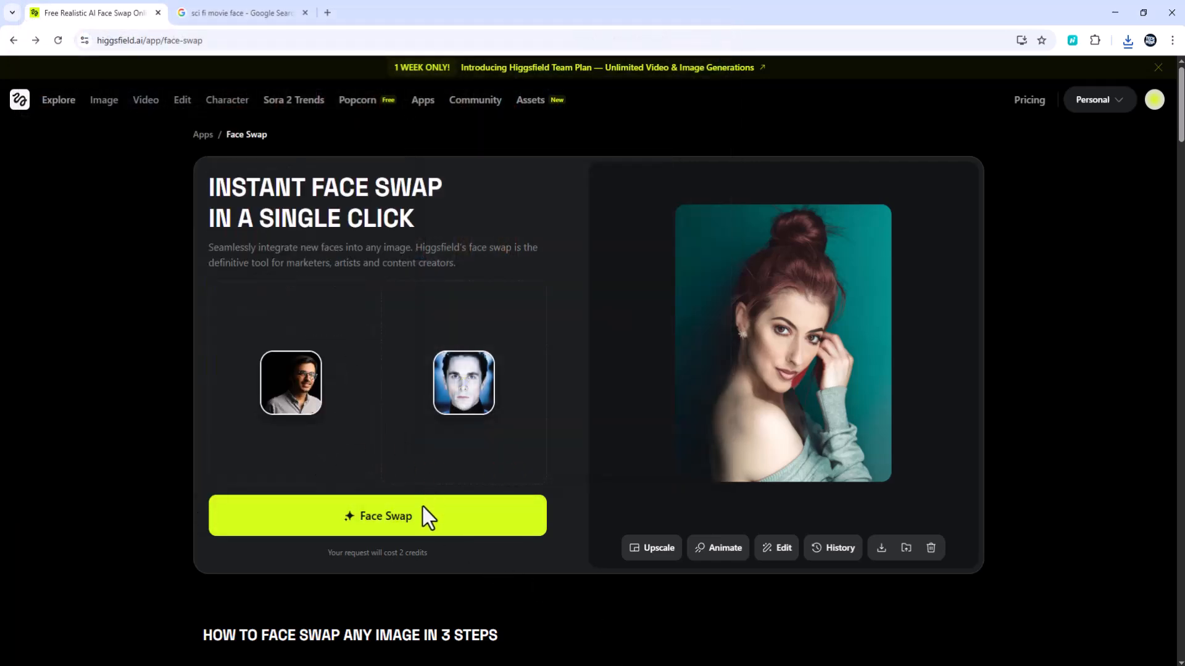
{"action": "left_click", "coordinate": [377, 516]}
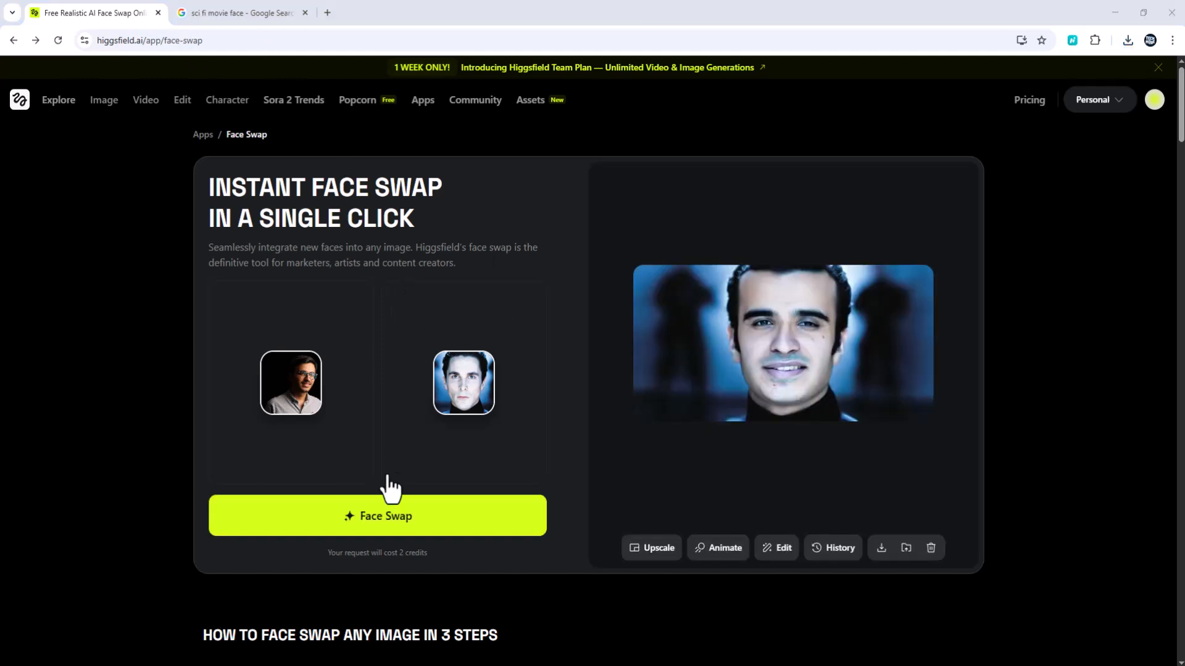
{"action": "mouse_move", "coordinate": [460, 484]}
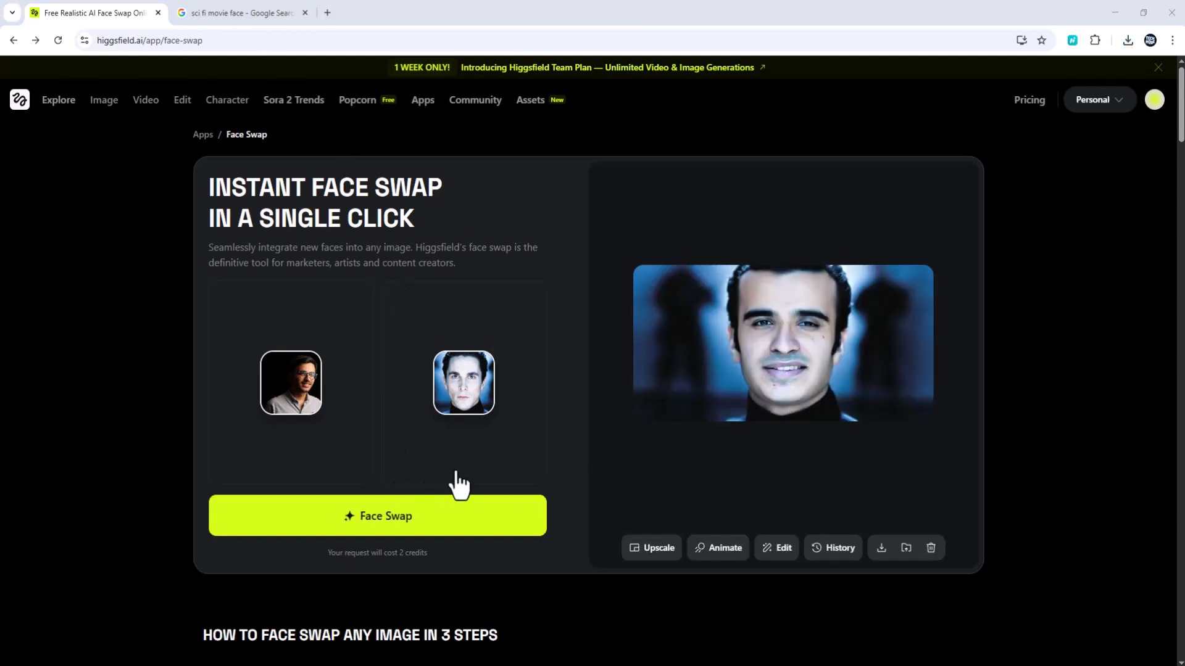
{"action": "mouse_move", "coordinate": [759, 407]}
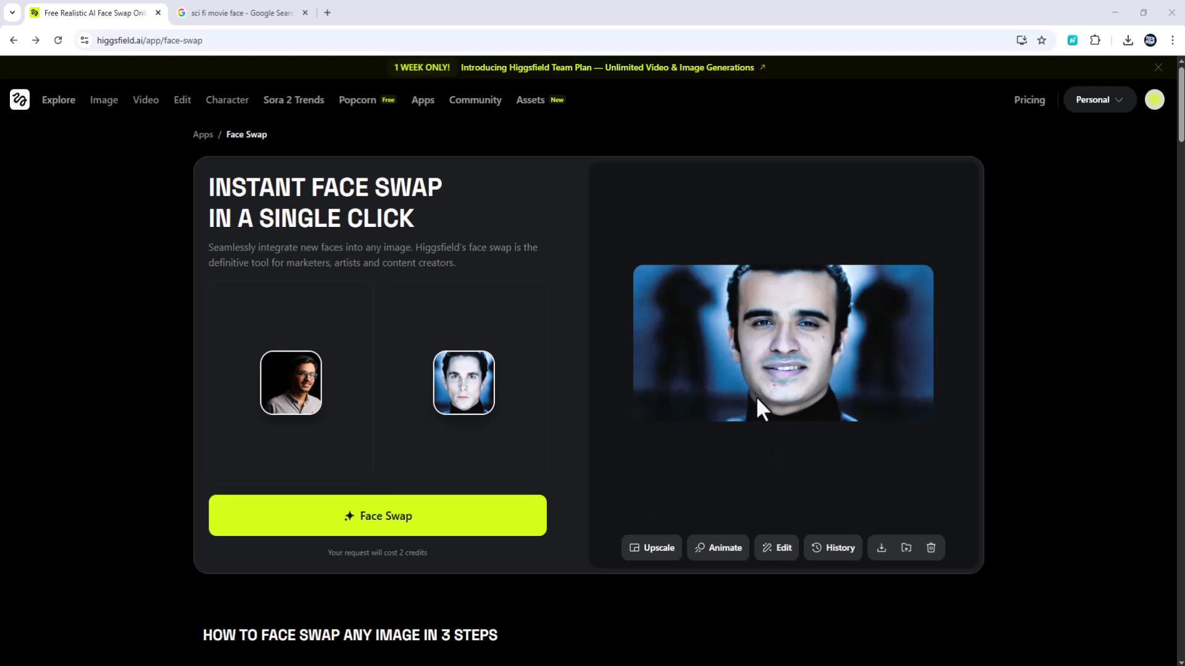
{"action": "mouse_move", "coordinate": [788, 416]}
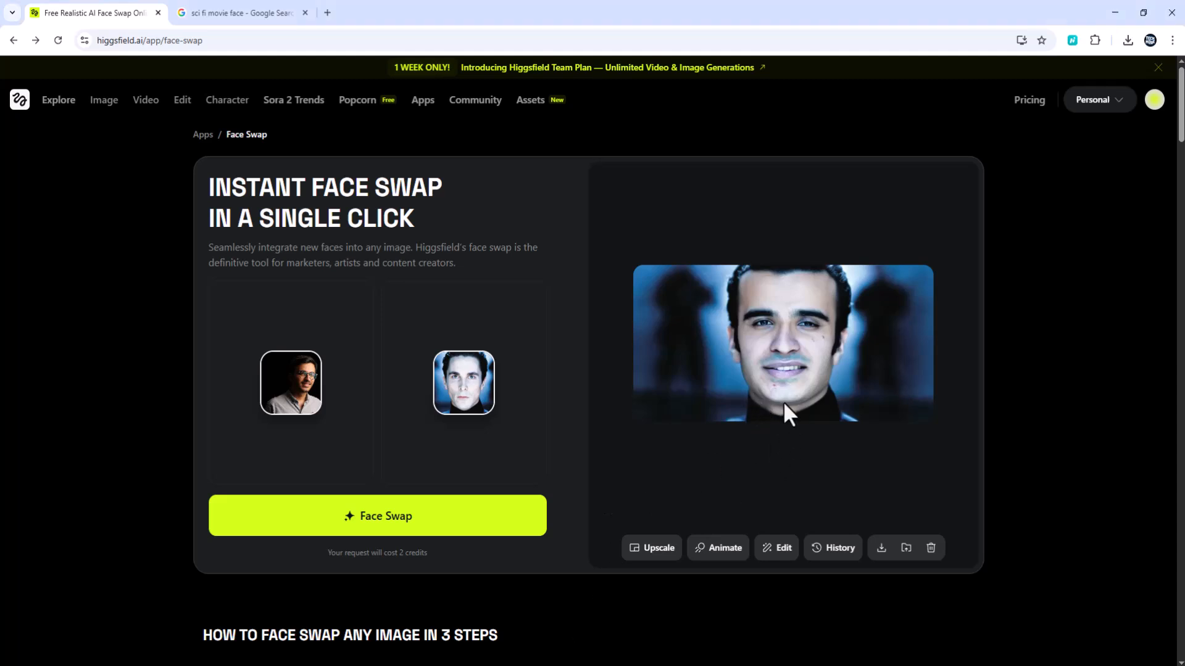
{"action": "mouse_move", "coordinate": [690, 489]}
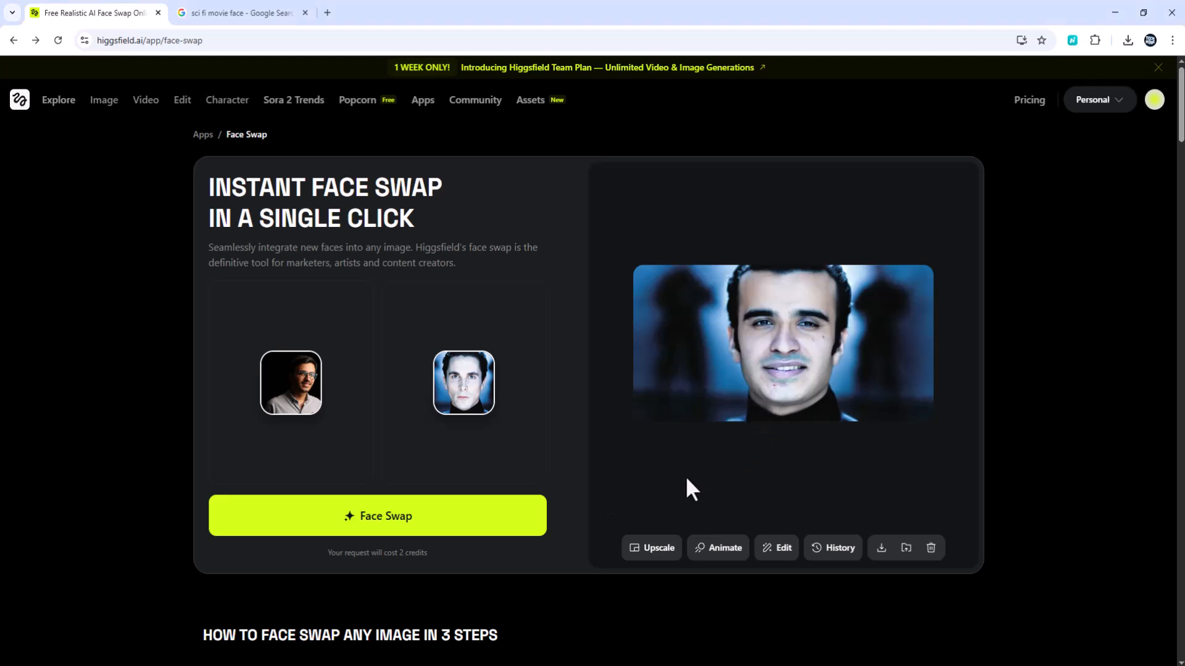
{"action": "mouse_move", "coordinate": [680, 470]}
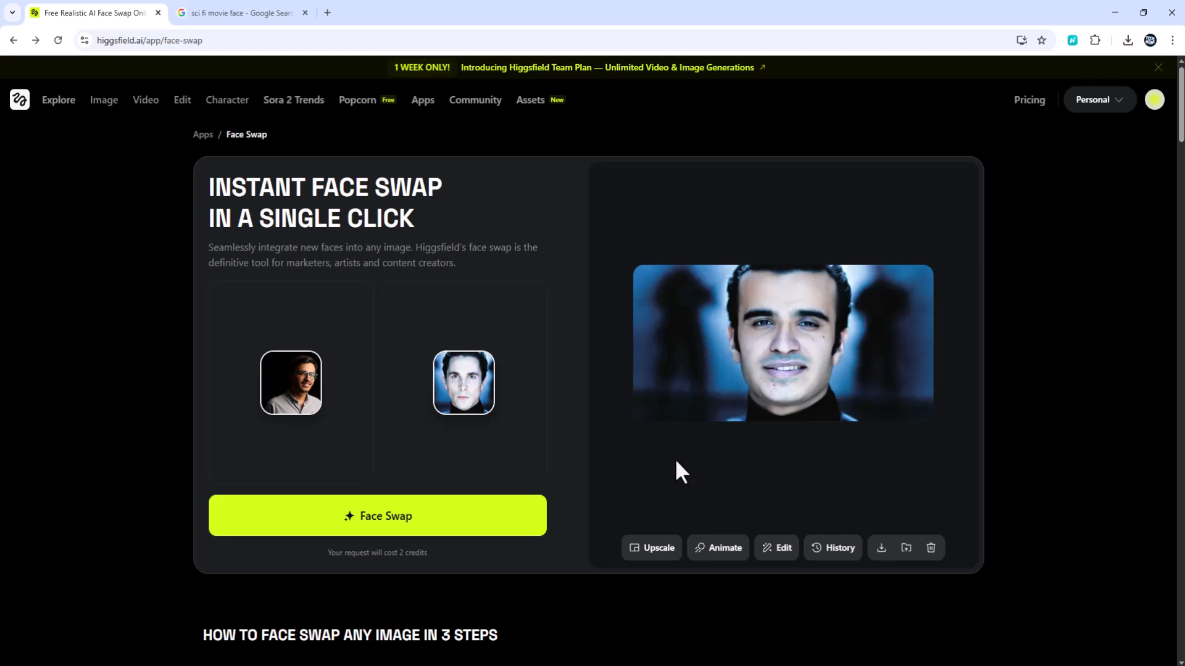
{"action": "mouse_move", "coordinate": [671, 465]}
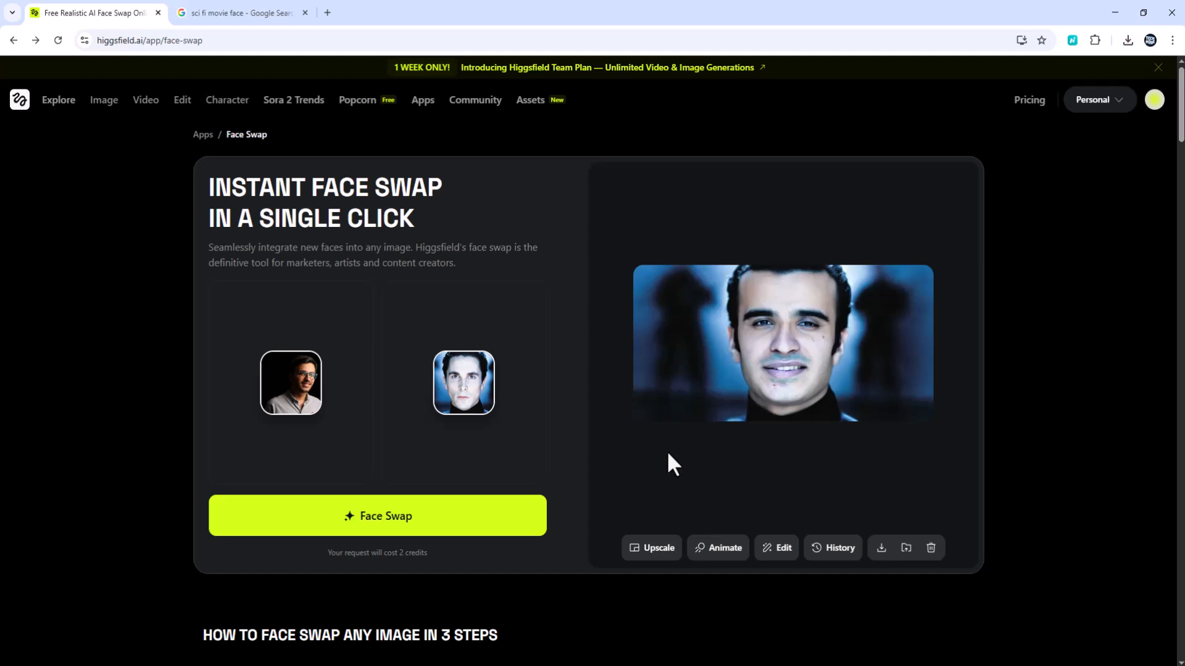
{"action": "mouse_move", "coordinate": [630, 623]}
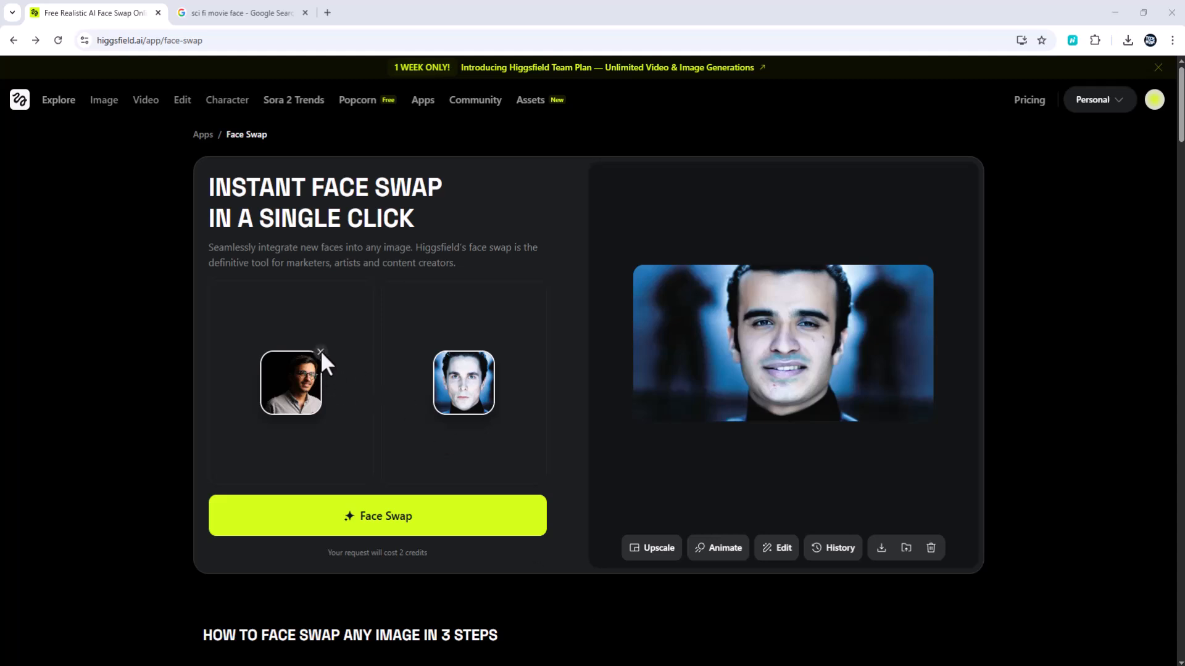
{"action": "mouse_move", "coordinate": [722, 438]}
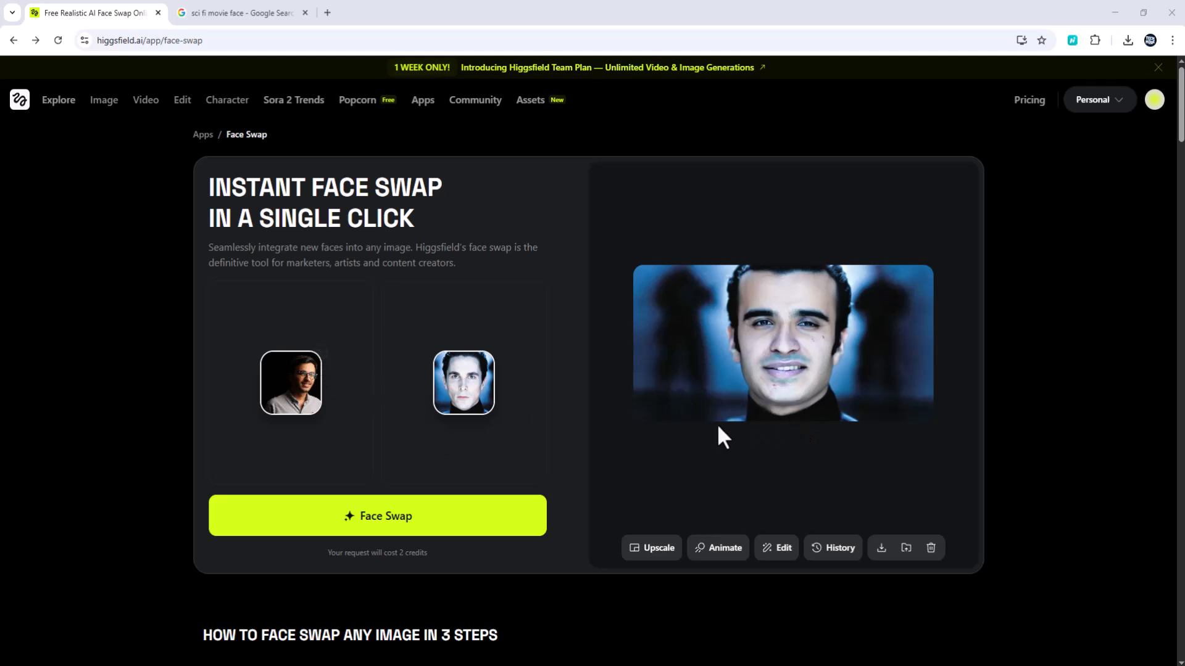
{"action": "mouse_move", "coordinate": [832, 466]}
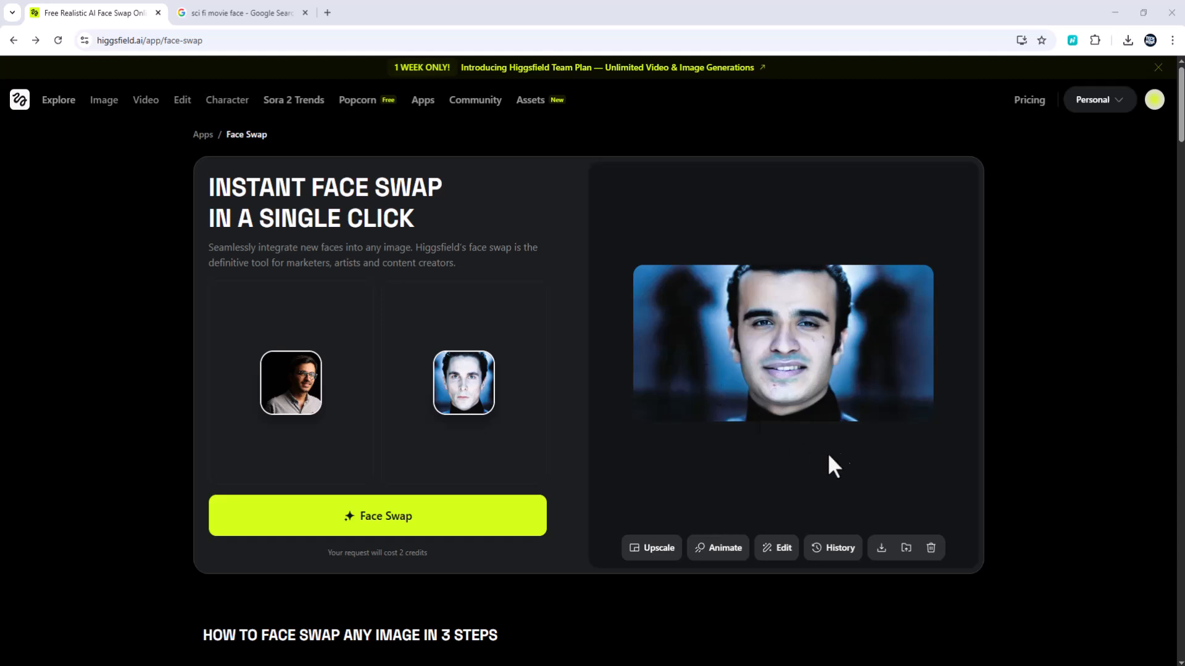
{"action": "mouse_move", "coordinate": [502, 381]}
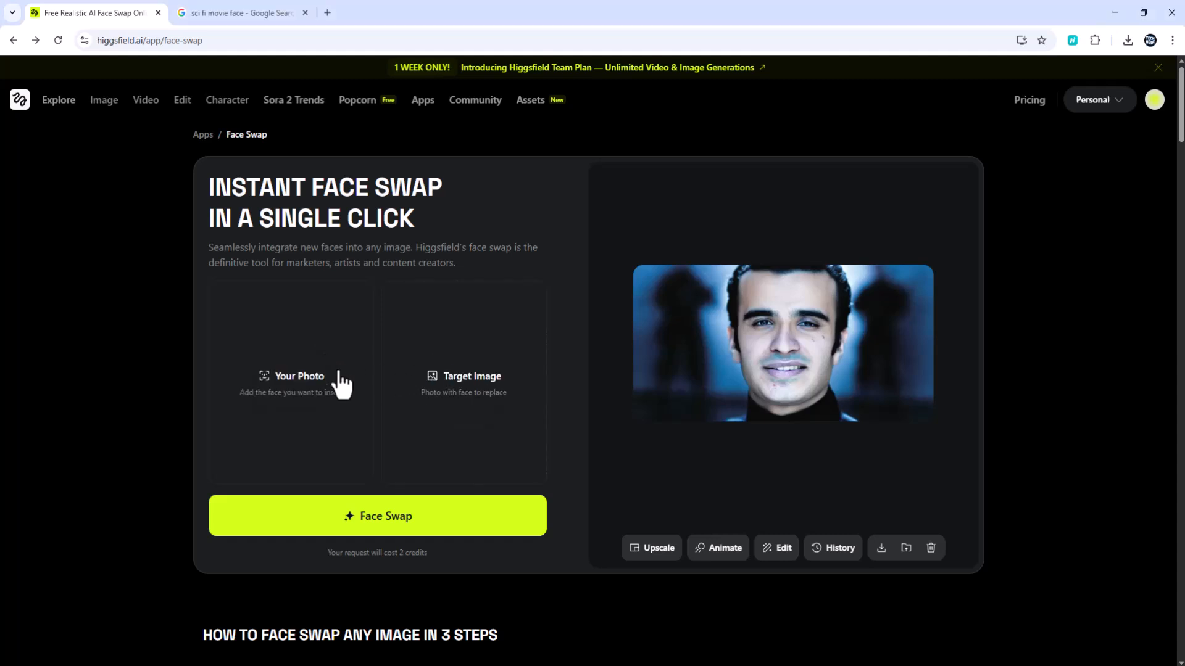
{"action": "mouse_move", "coordinate": [805, 532]}
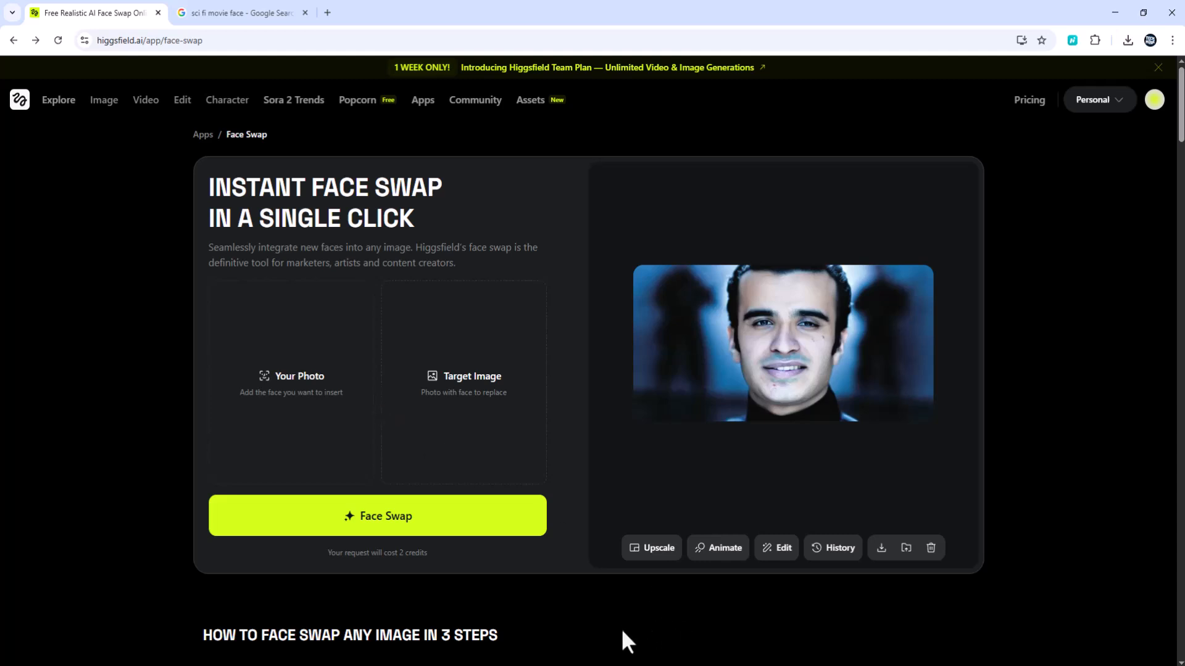
{"action": "mouse_move", "coordinate": [584, 645]}
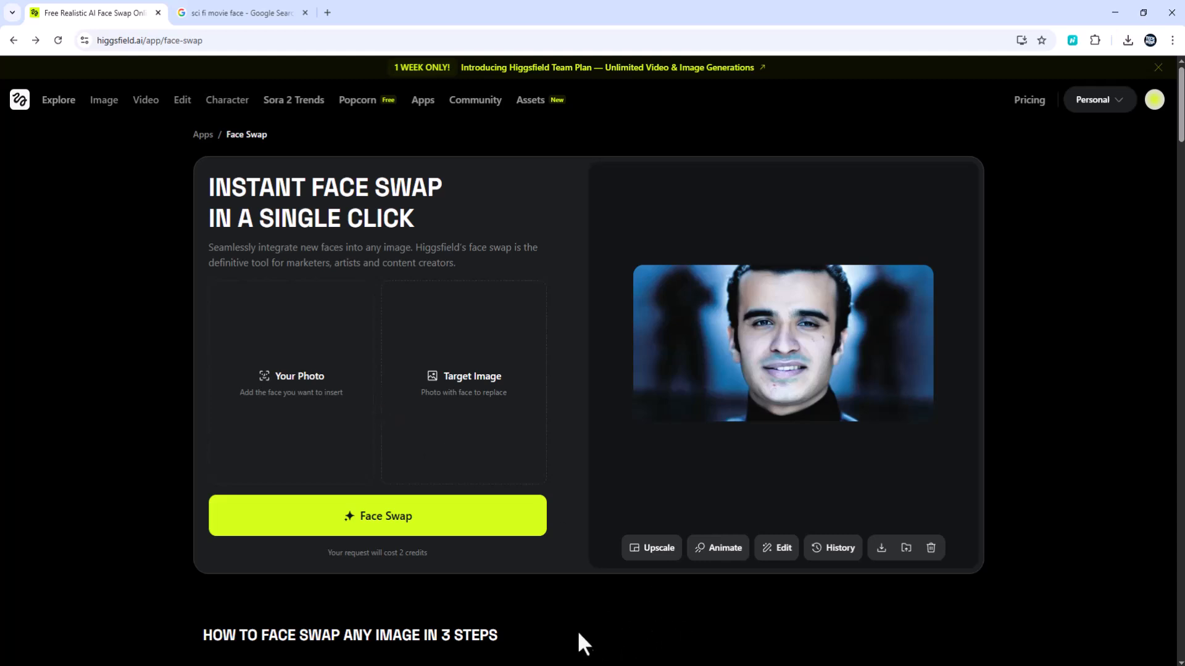
{"action": "mouse_move", "coordinate": [322, 433]}
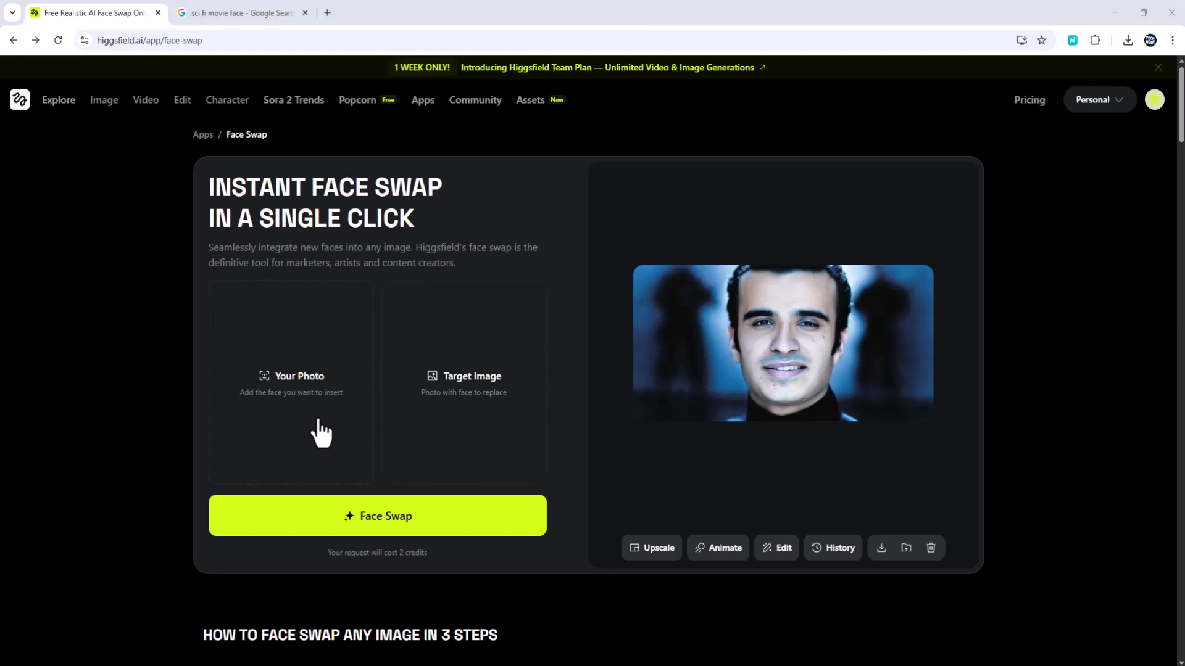
{"action": "left_click", "coordinate": [291, 434]}
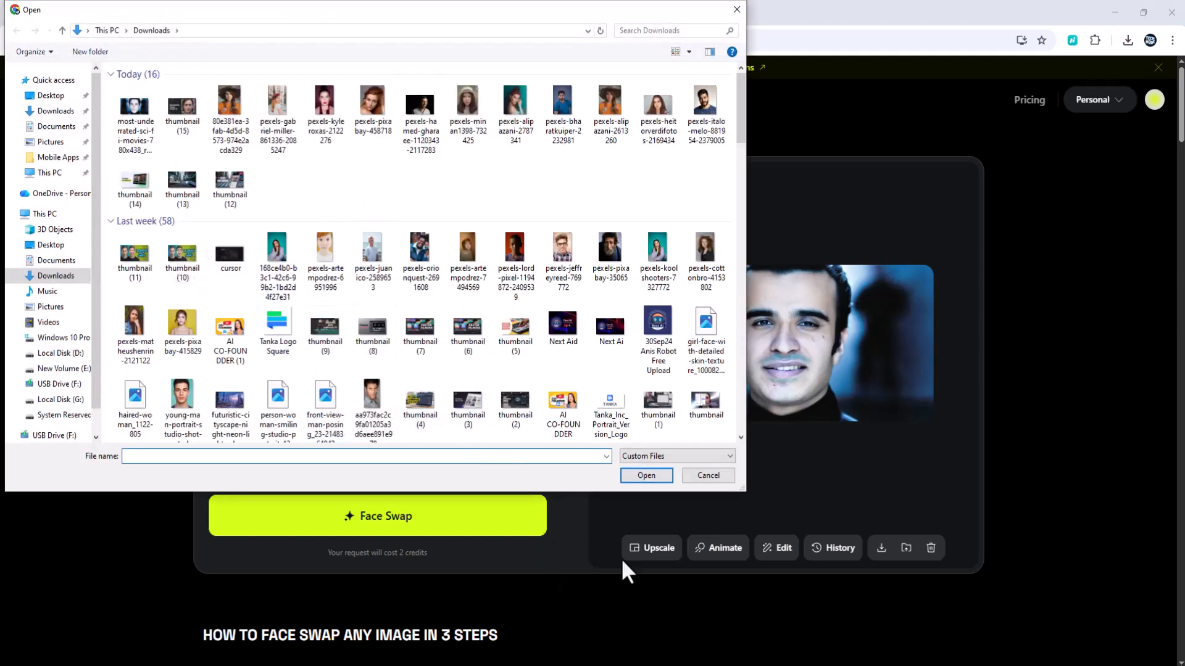
{"action": "left_click", "coordinate": [707, 475]}
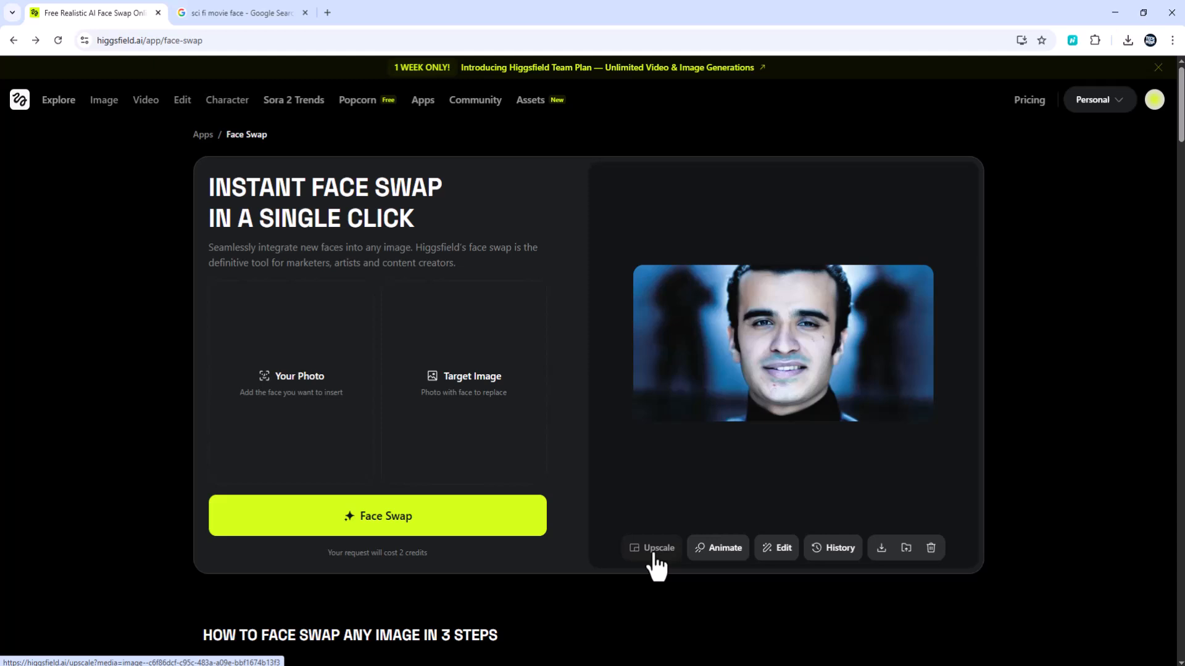
{"action": "mouse_move", "coordinate": [782, 559]}
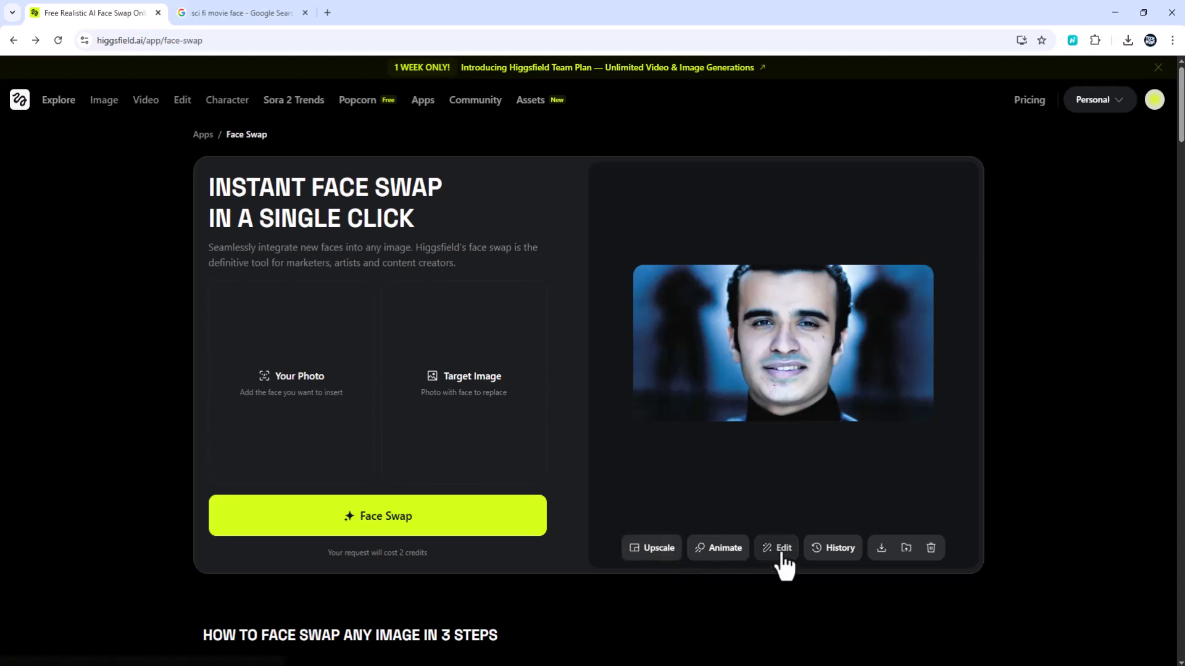
{"action": "left_click", "coordinate": [776, 548]}
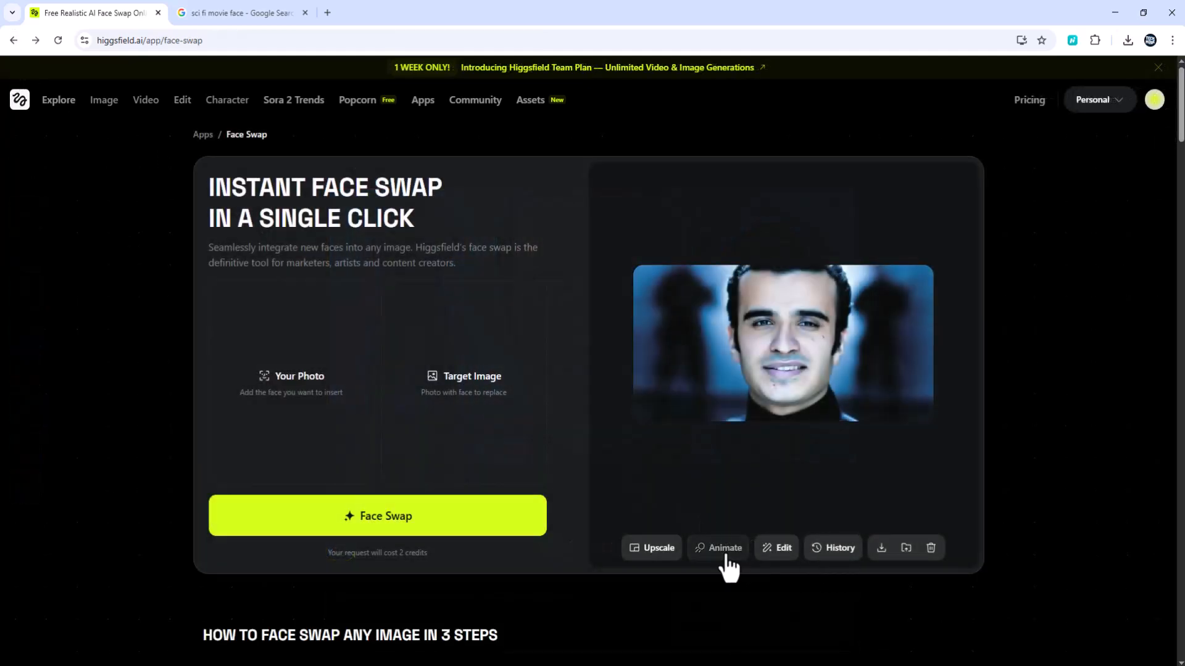
{"action": "left_click", "coordinate": [716, 548]}
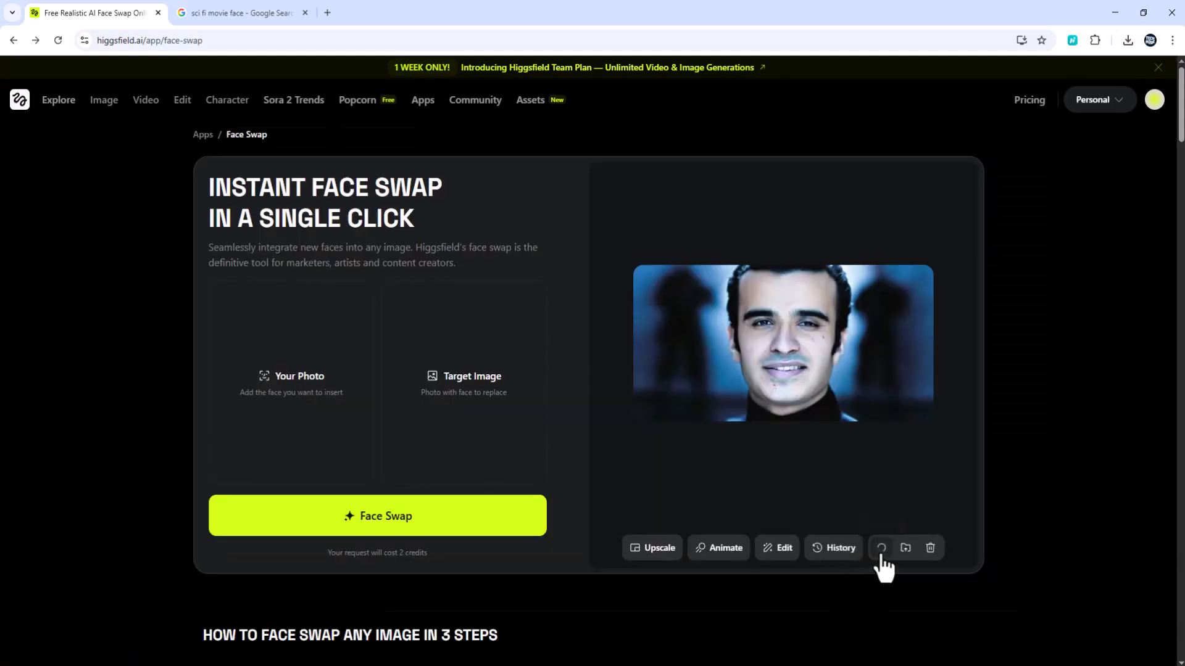
Step: Download the sci-fi swap result as a PNG into Downloads
{"action": "left_click", "coordinate": [881, 548]}
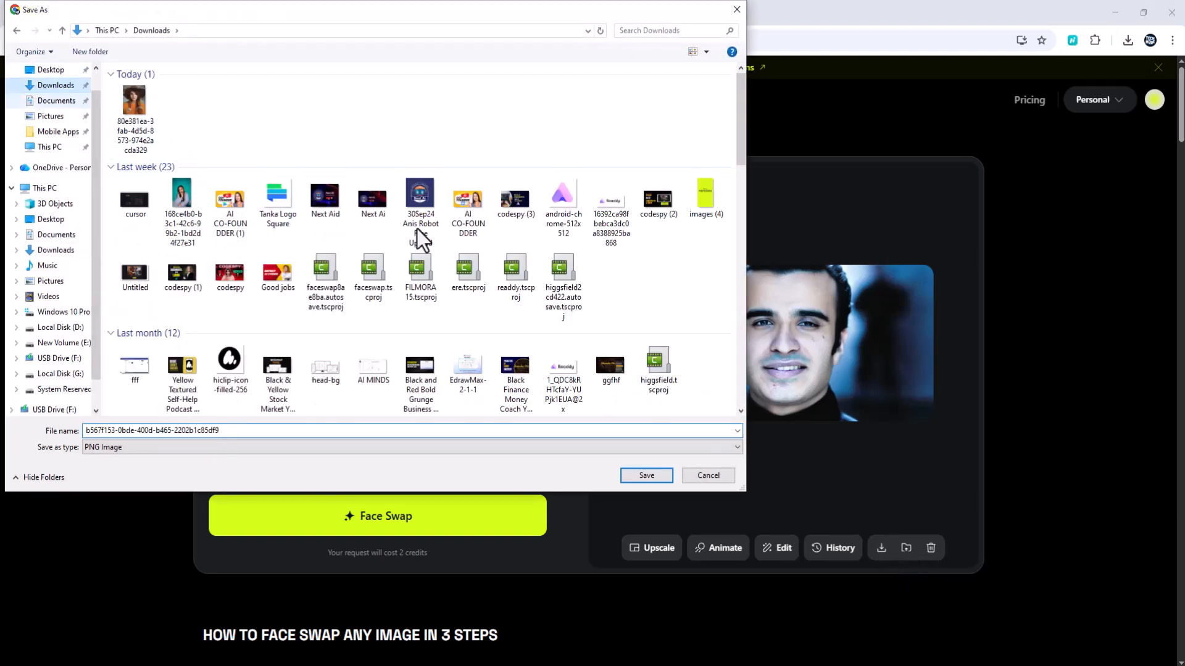
{"action": "left_click", "coordinate": [645, 475]}
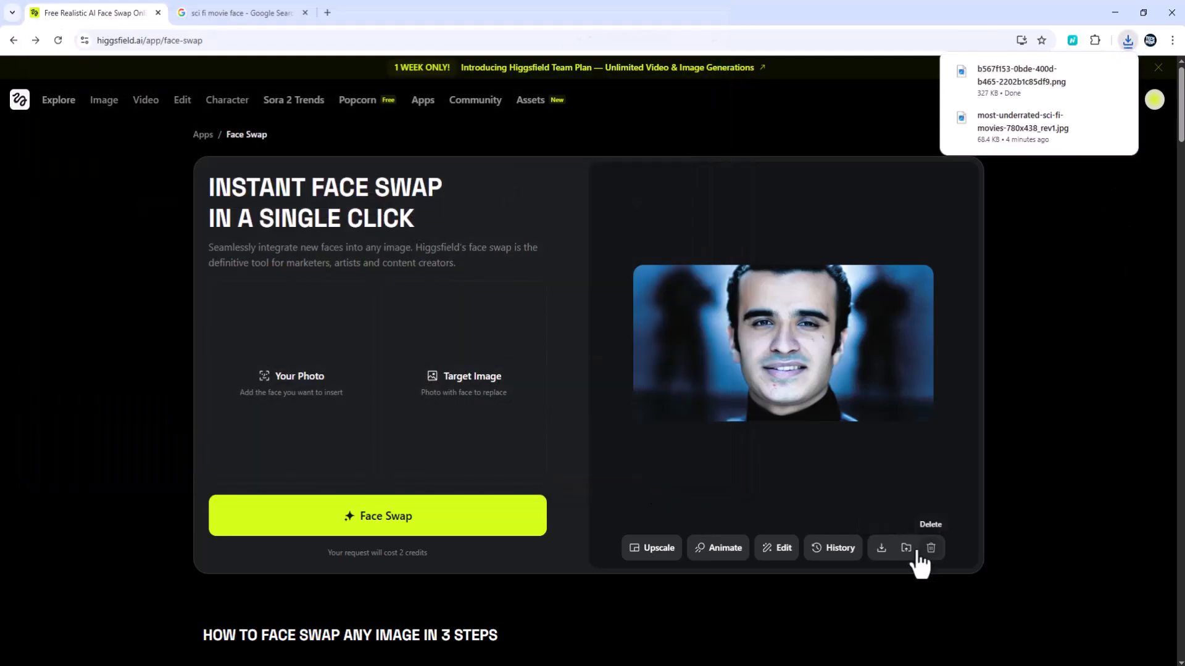
{"action": "mouse_move", "coordinate": [905, 548]}
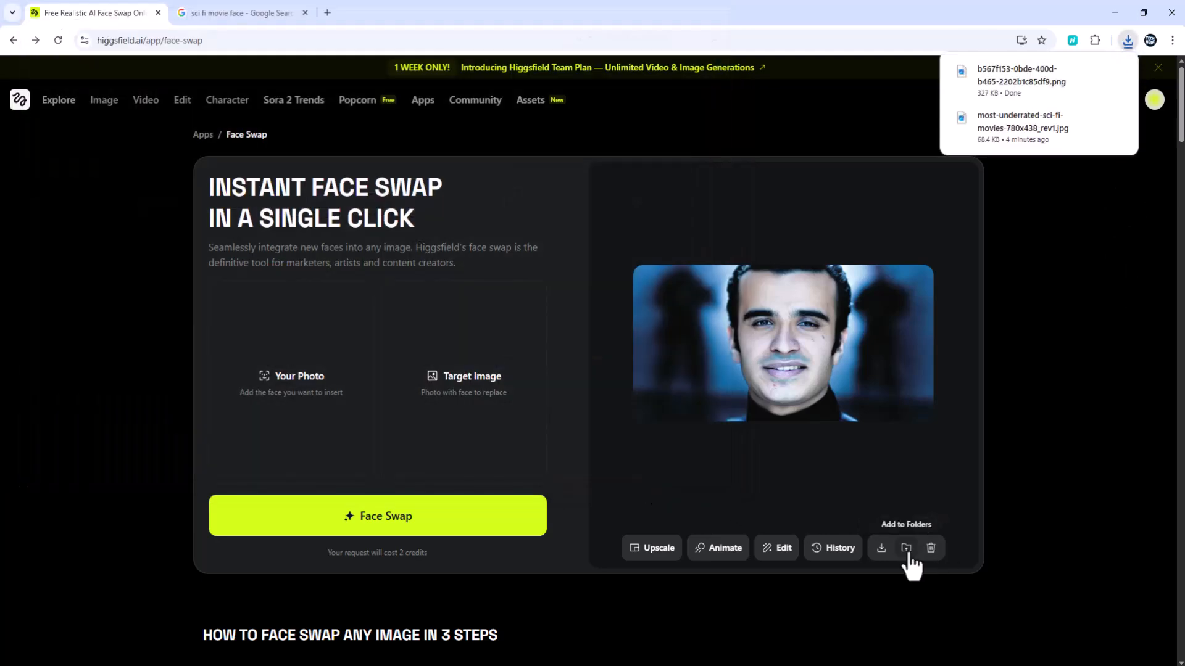
{"action": "left_click", "coordinate": [906, 548]}
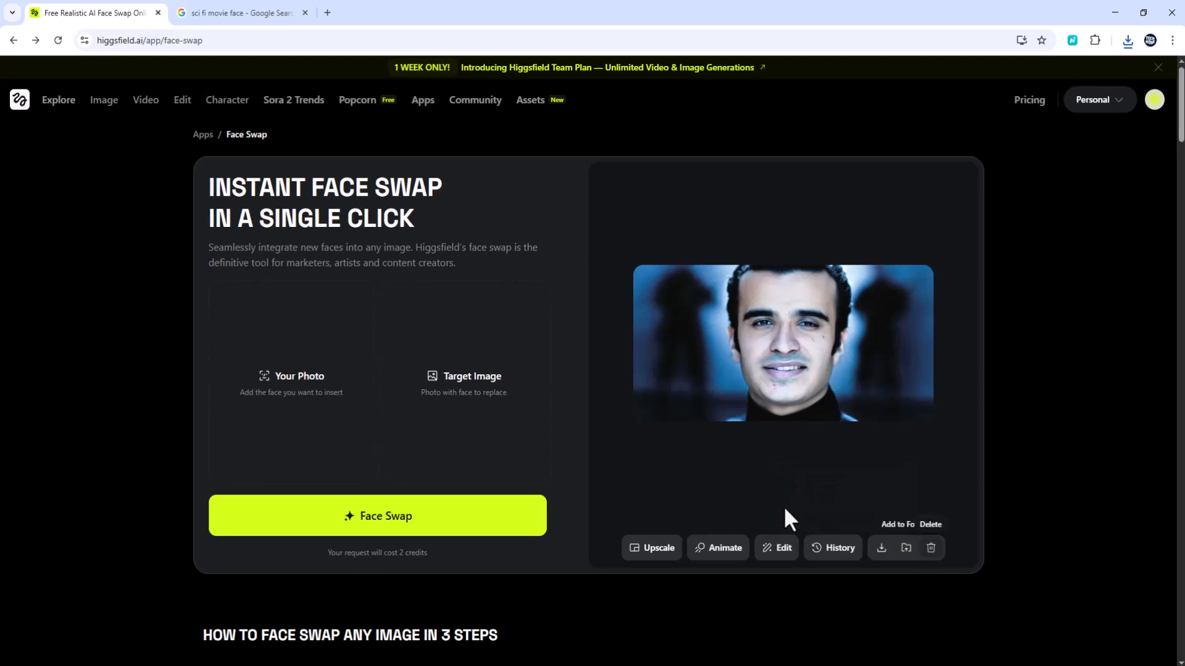
{"action": "left_click", "coordinate": [1098, 99]}
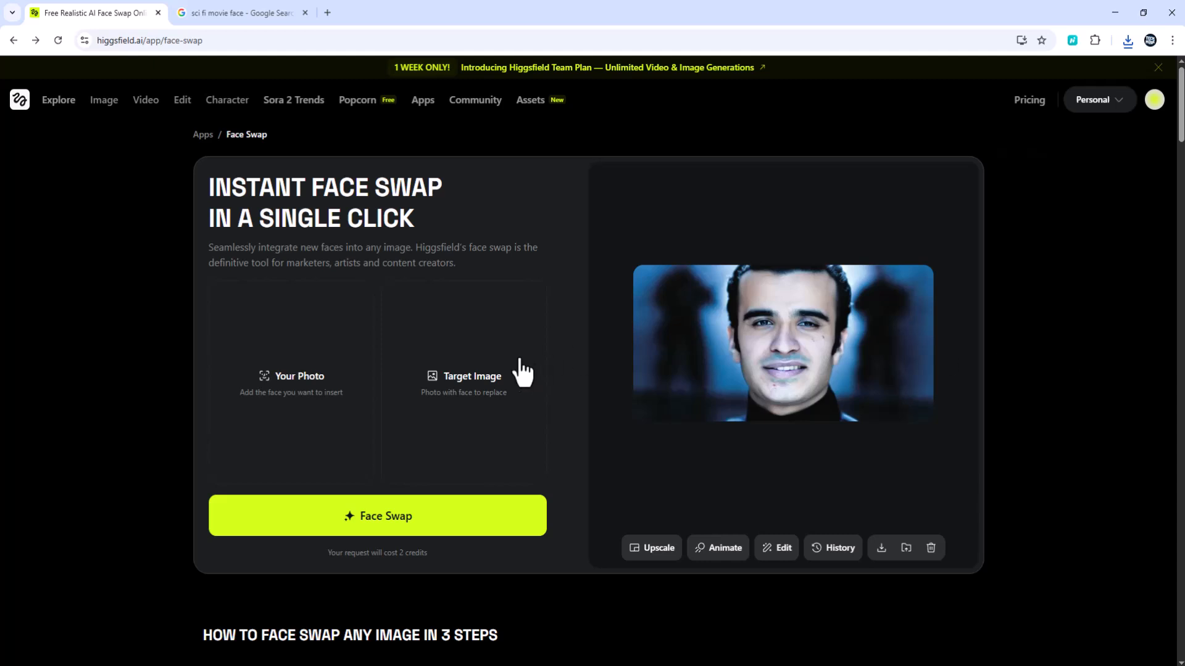
{"action": "mouse_move", "coordinate": [716, 378]}
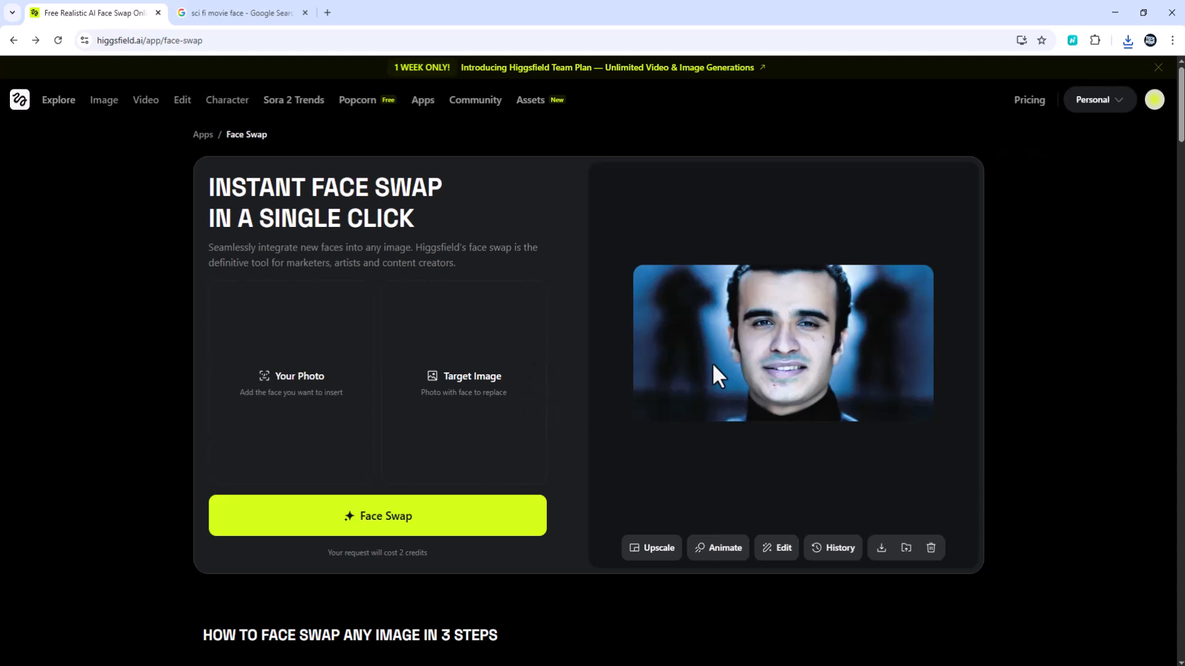
{"action": "mouse_move", "coordinate": [856, 370]}
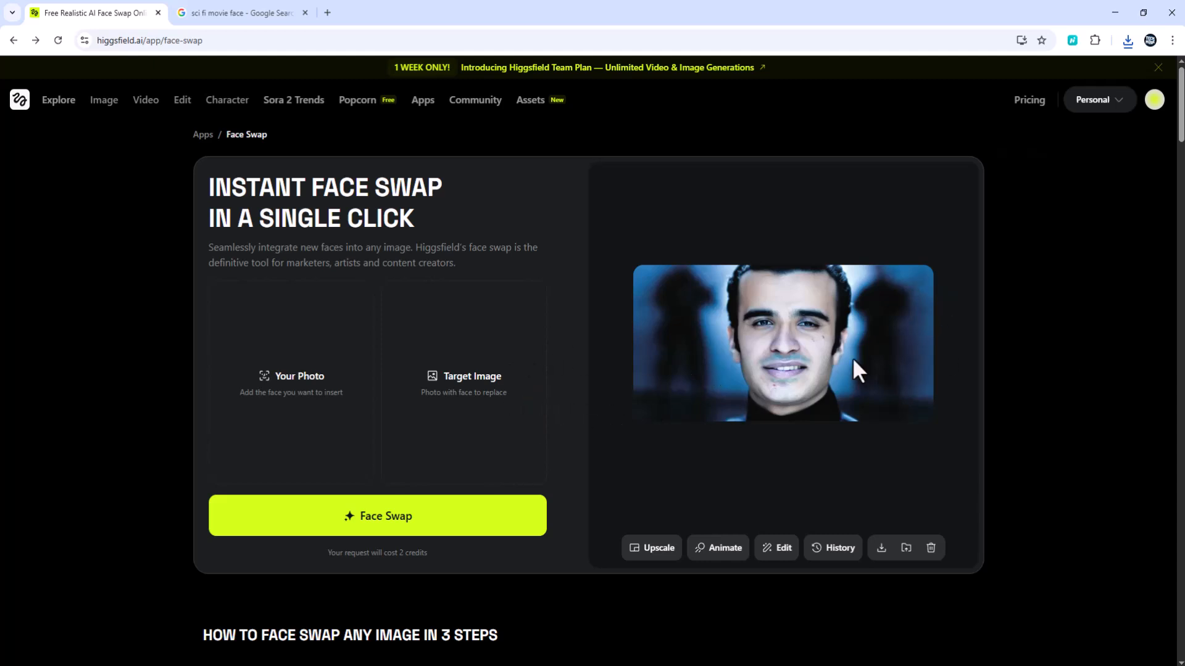
{"action": "mouse_move", "coordinate": [575, 361]}
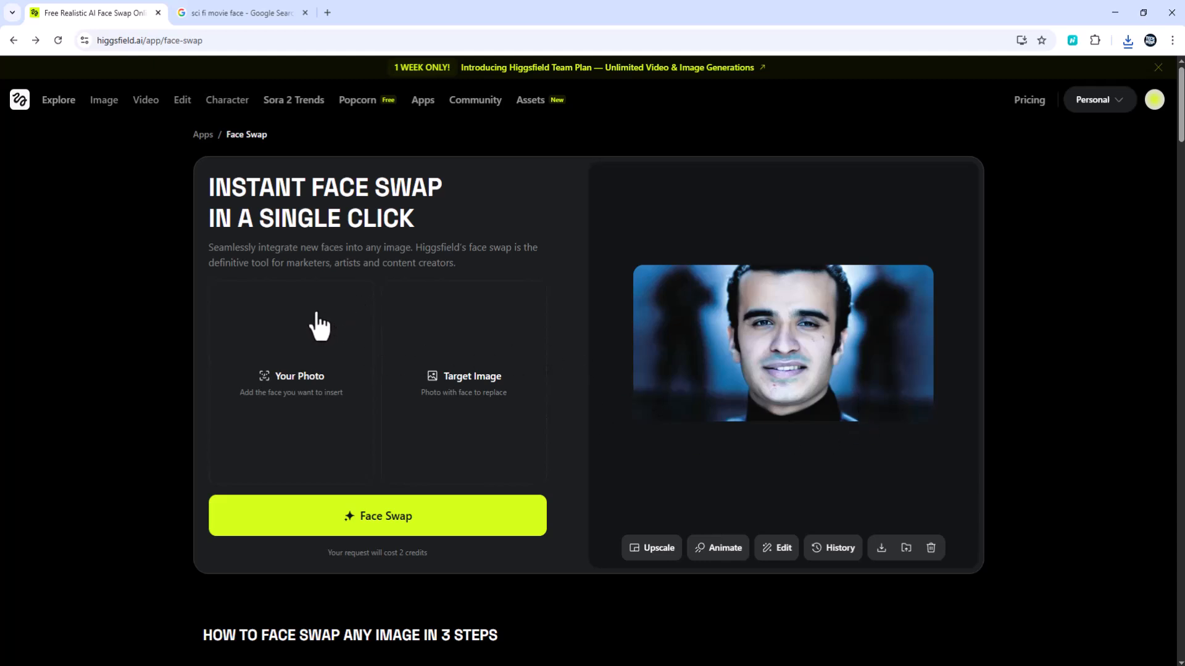
{"action": "mouse_move", "coordinate": [376, 415]}
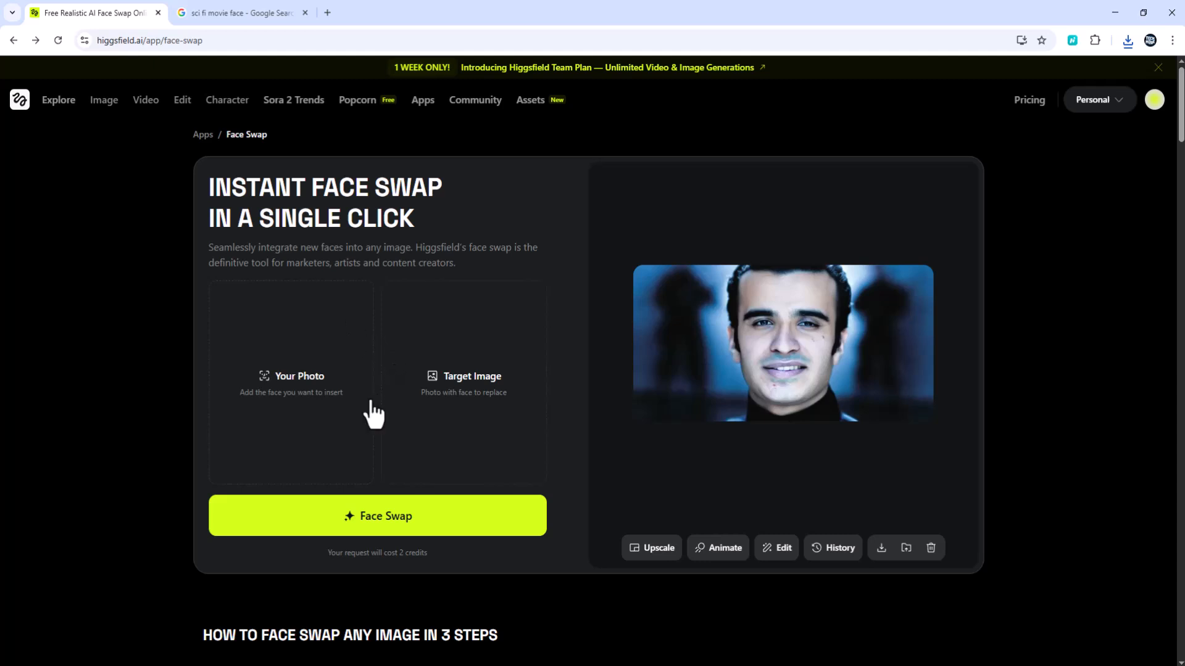
{"action": "mouse_move", "coordinate": [66, 328]}
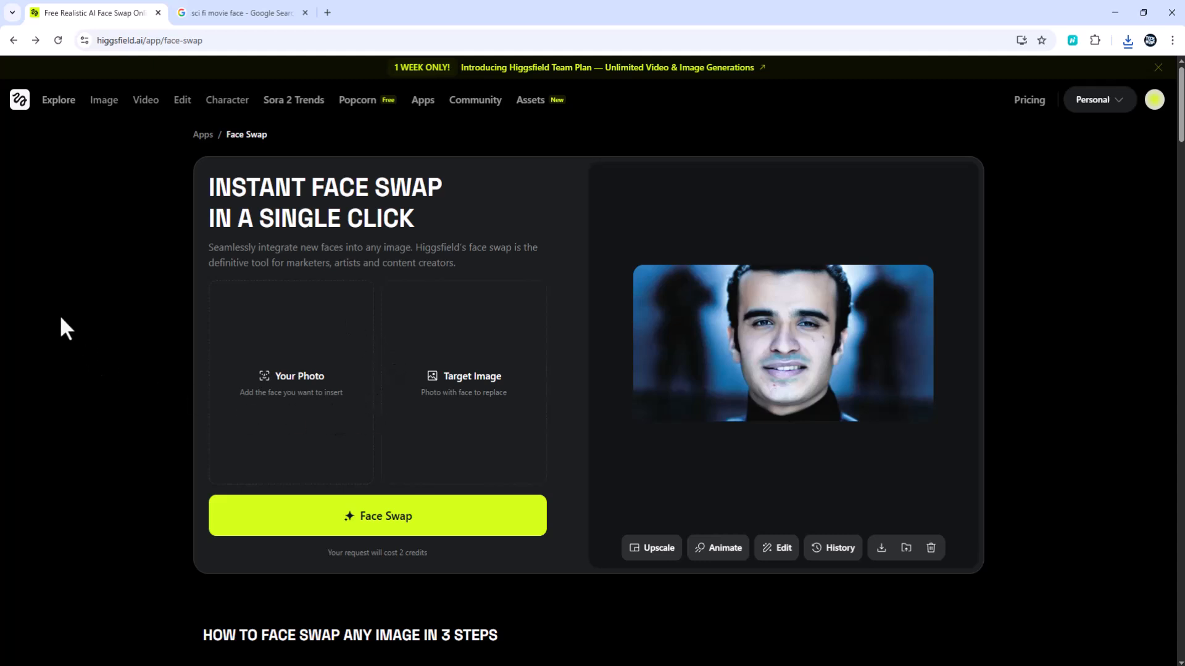
{"action": "mouse_move", "coordinate": [19, 100]}
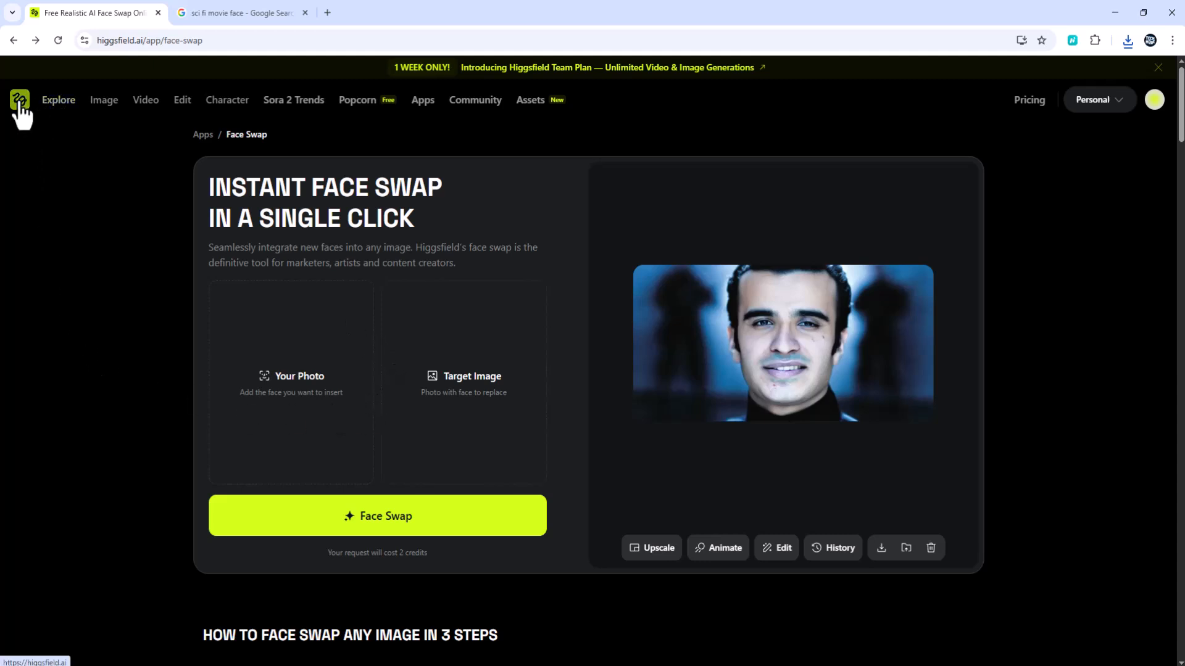